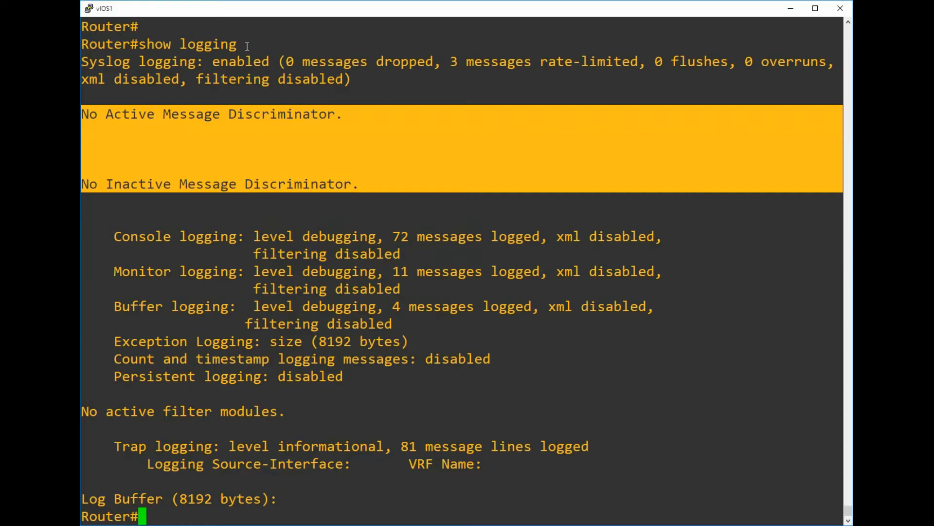
# Enter and exit config mode so a SYS-5-CONFIG_I 'Configured from console' message is logged.
pyautogui.press('enter')
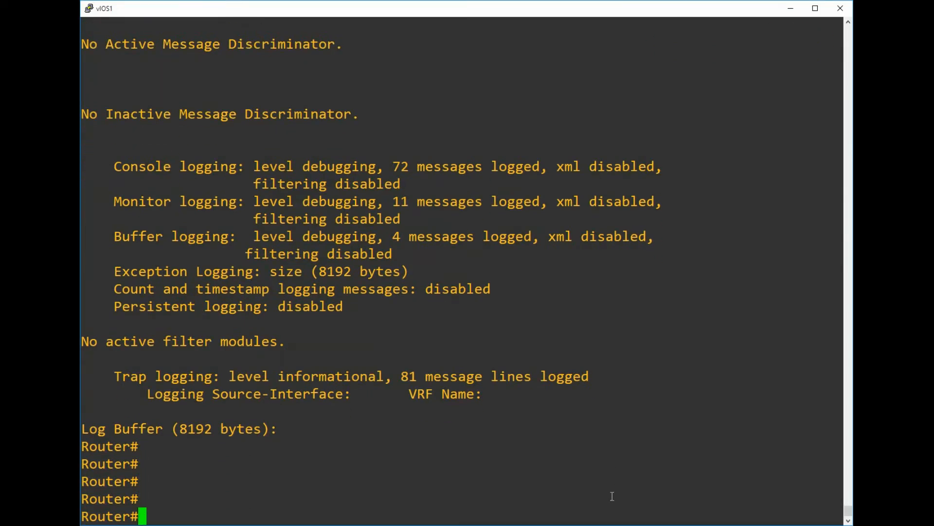
pyautogui.write('conf t')
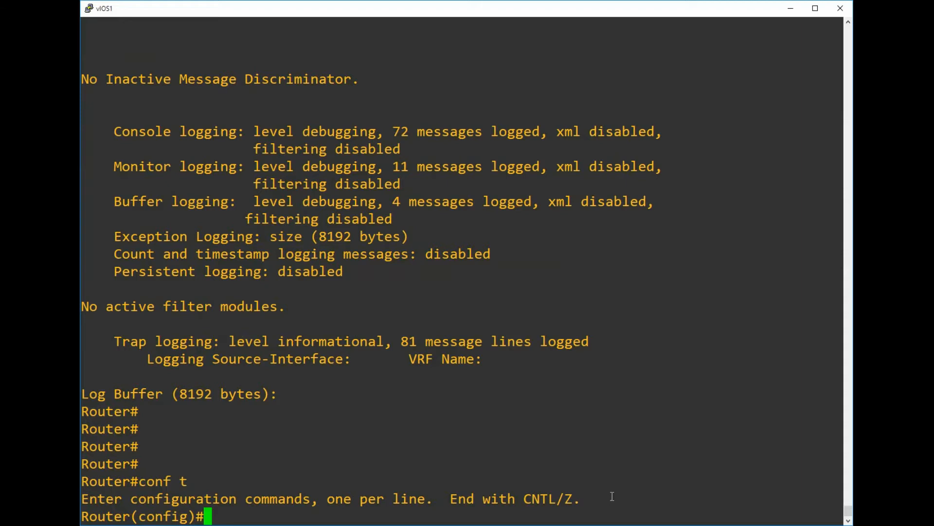
pyautogui.press('ctrl+z')
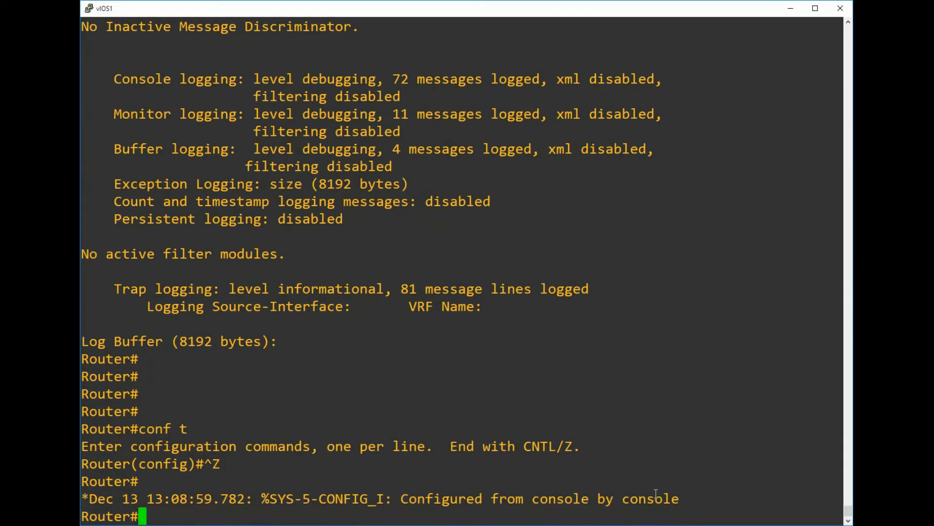
pyautogui.press('enter')
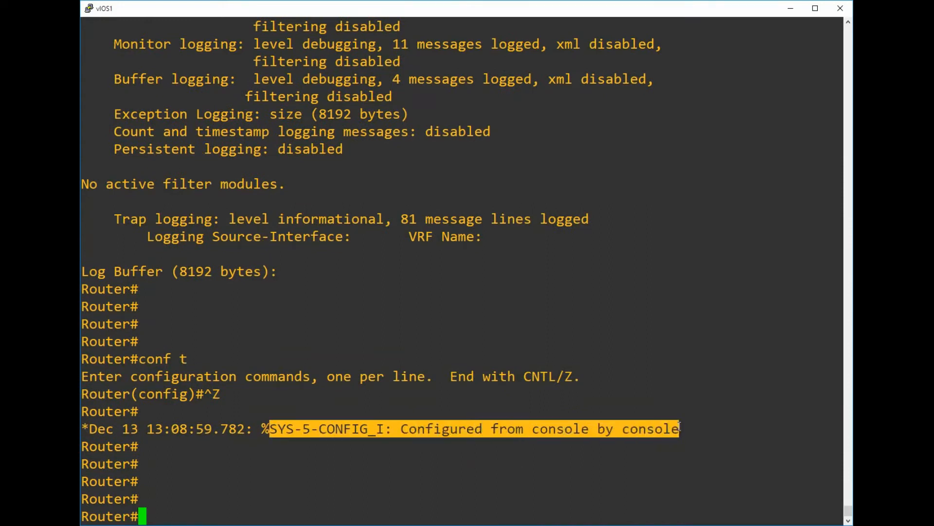
pyautogui.moveTo(366, 508)
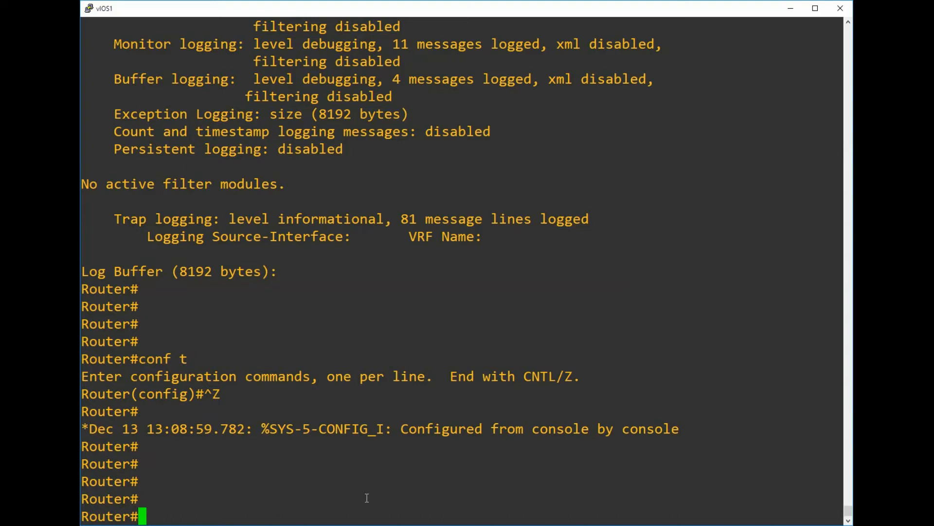
# Define discriminator DROP-ME dropping msg-body 'Configured from console by console', using ? help.
pyautogui.write('conf t')
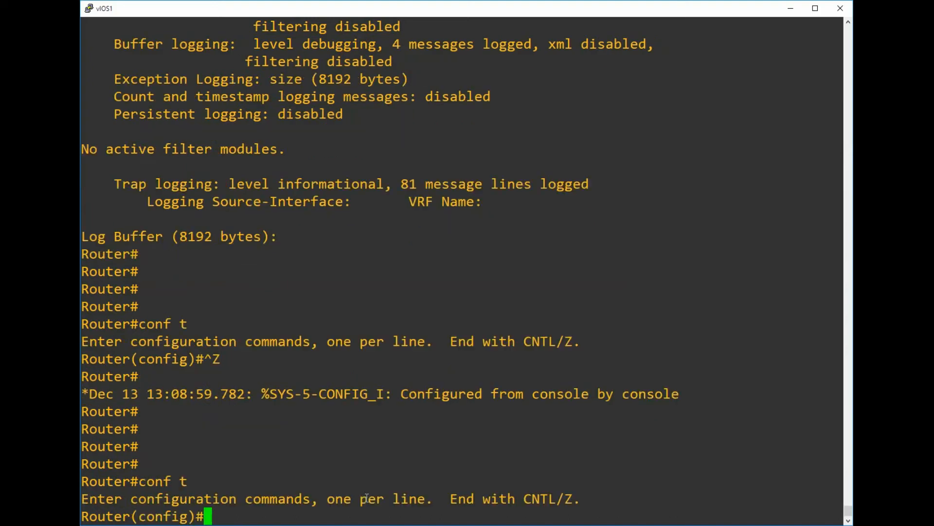
pyautogui.write('logging discriminator')
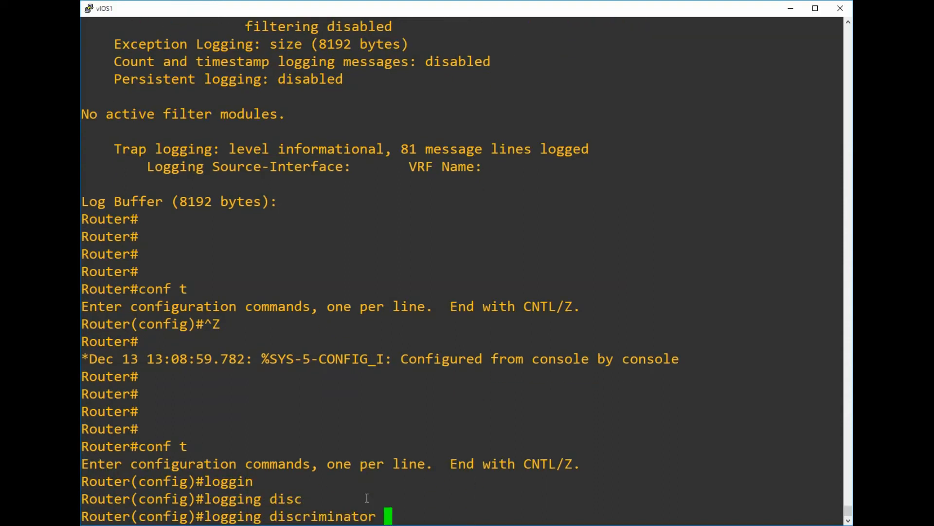
pyautogui.write('?')
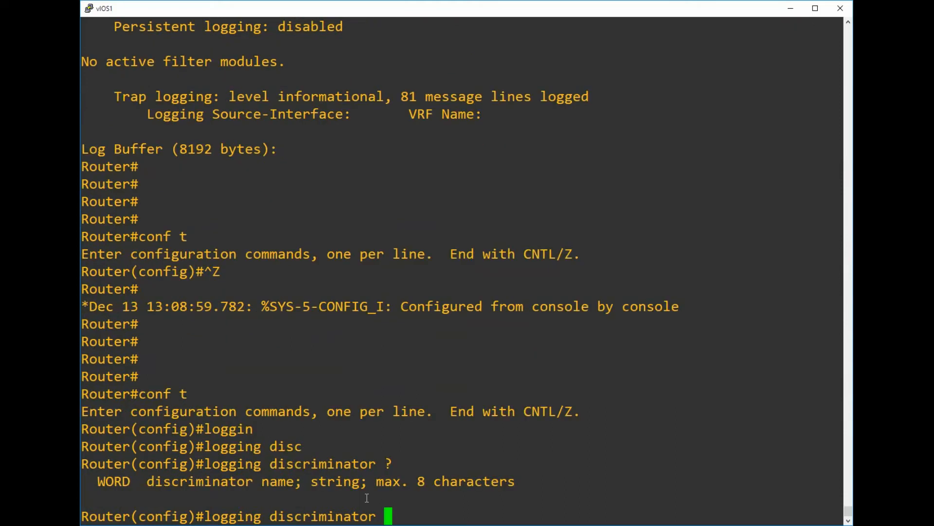
pyautogui.write('DROP-ME')
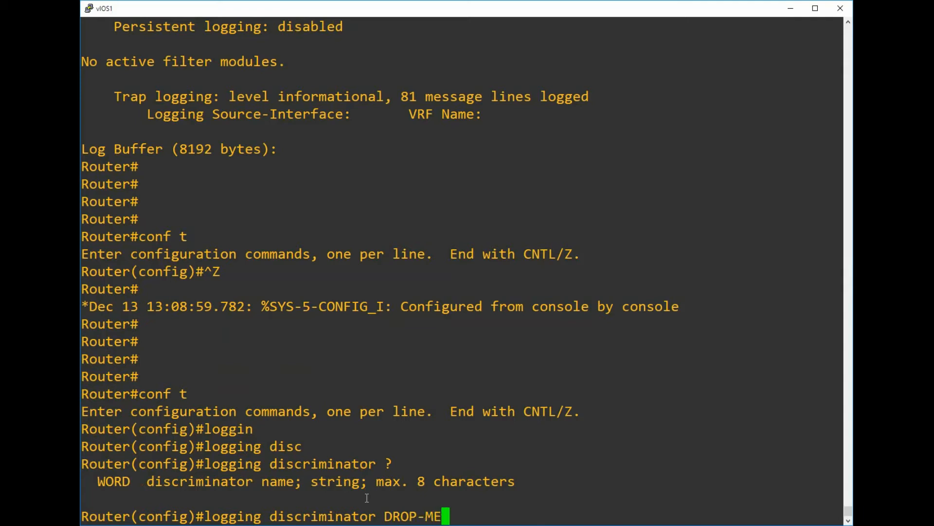
pyautogui.write('?')
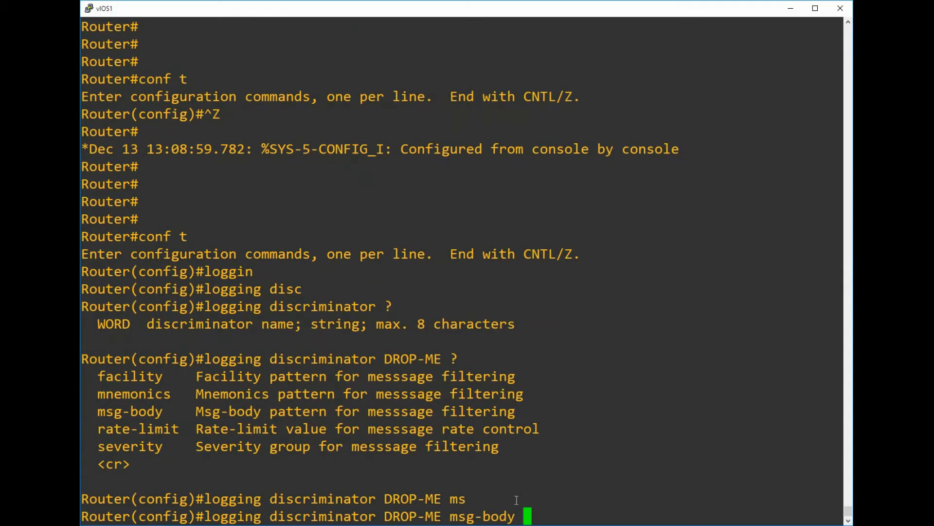
pyautogui.moveTo(539, 167)
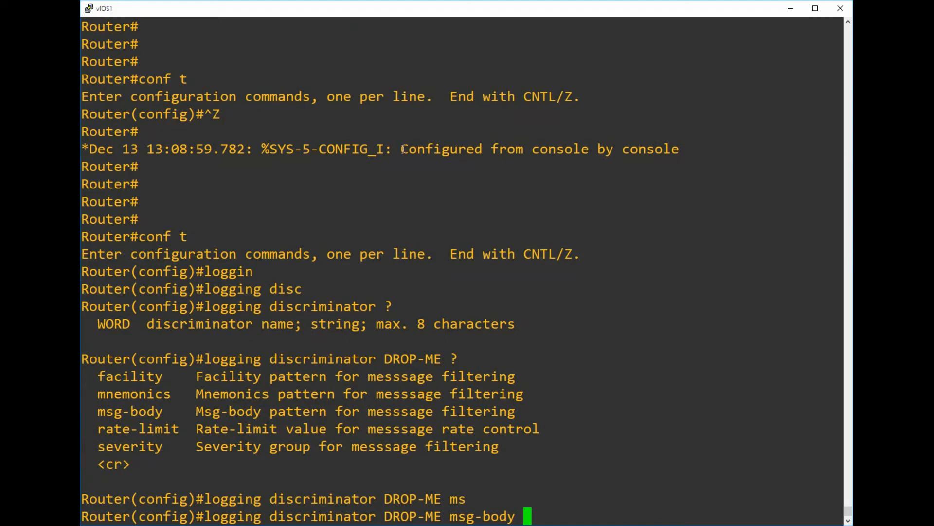
pyautogui.write('dr')
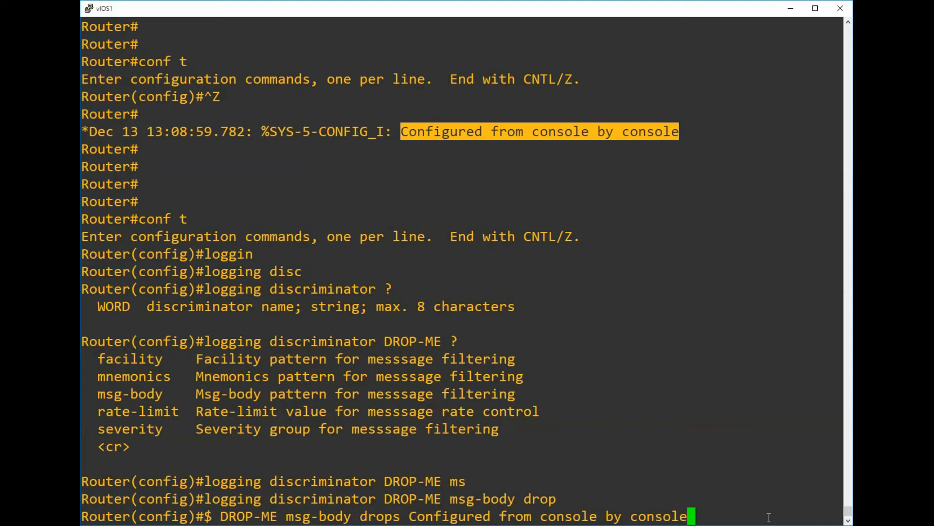
pyautogui.press('enter')
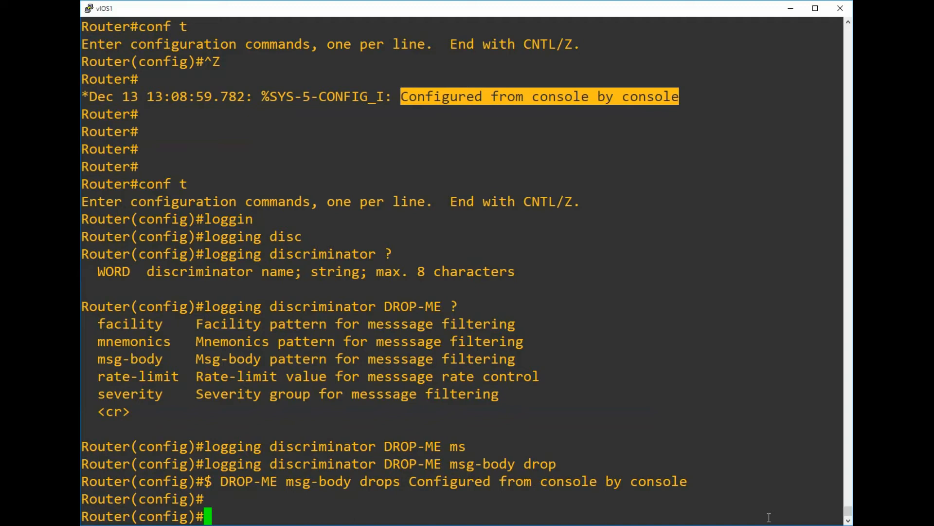
# Apply discriminator DROP-ME to console and monitor logging, then run 'do sh logg'.
pyautogui.write('lo')
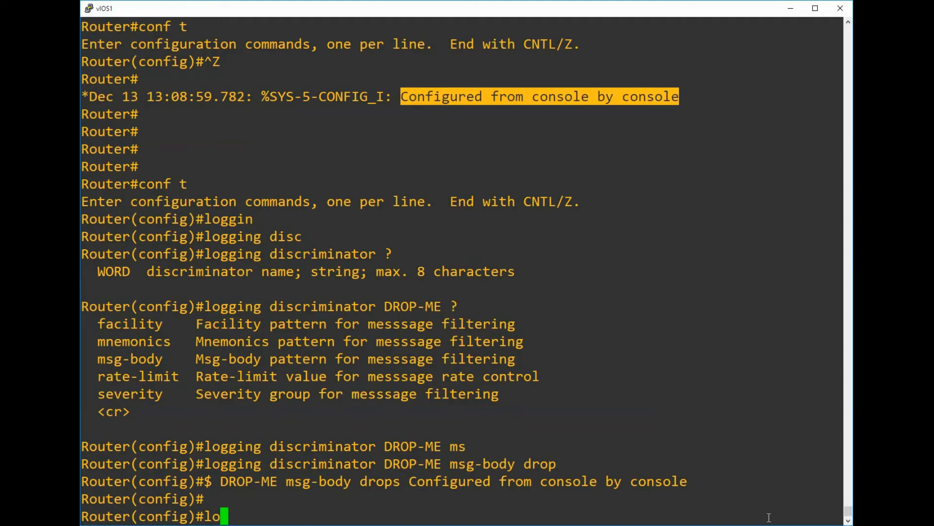
pyautogui.write('logging console discriminator DROP-ME')
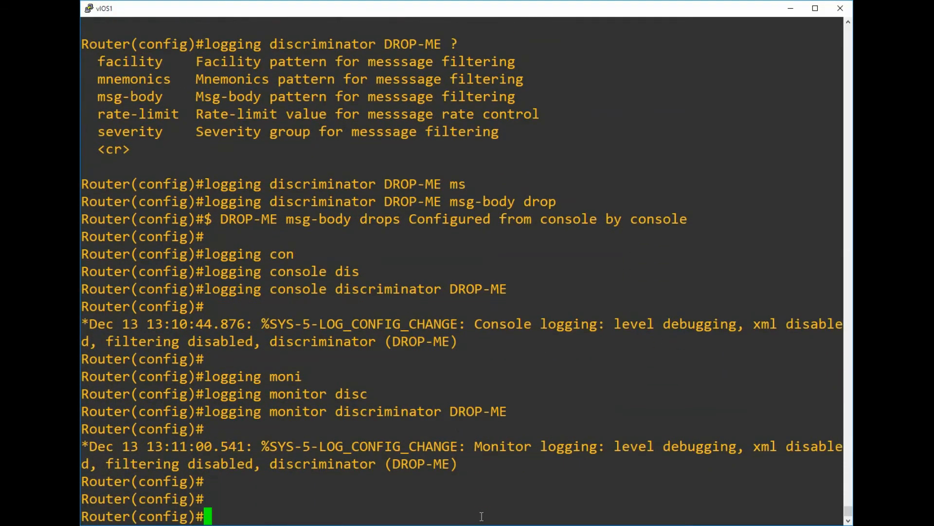
pyautogui.write('do sh l')
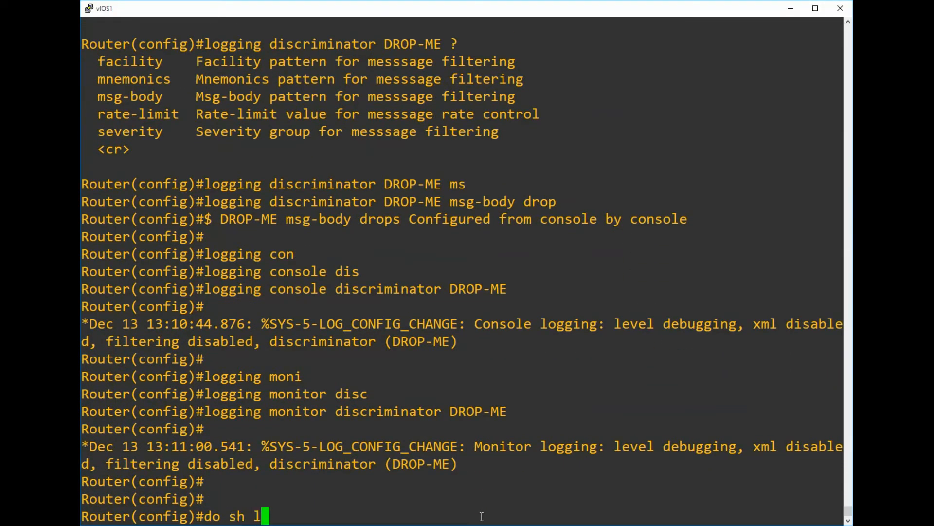
pyautogui.press('enter')
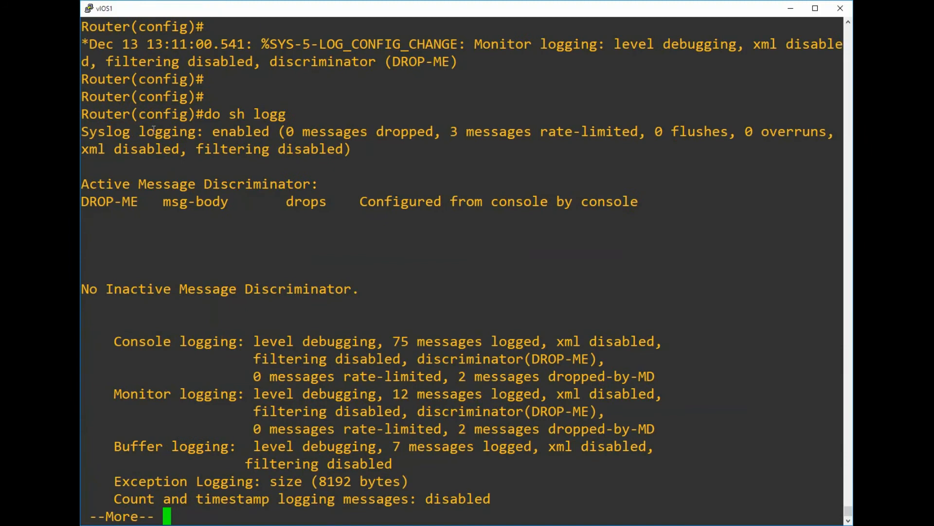
# Highlight DROP-ME as active on console and monitor lines and review the buffer logging entry.
pyautogui.moveTo(80, 184); pyautogui.dragTo(244, 184)
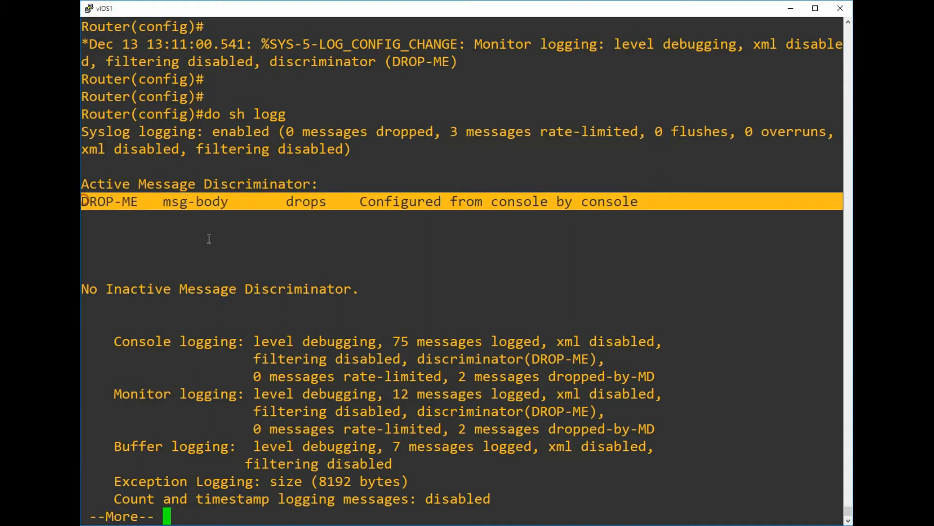
pyautogui.moveTo(225, 243)
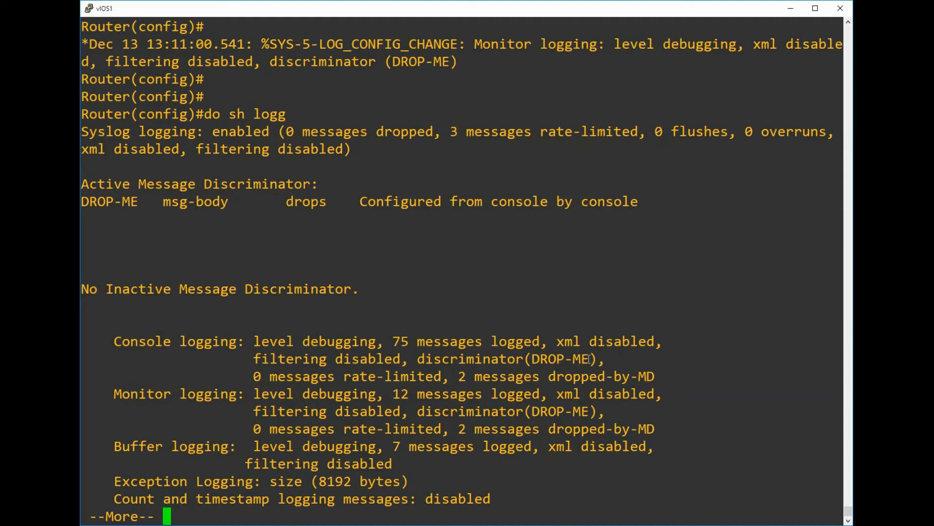
pyautogui.doubleClick(562, 360)
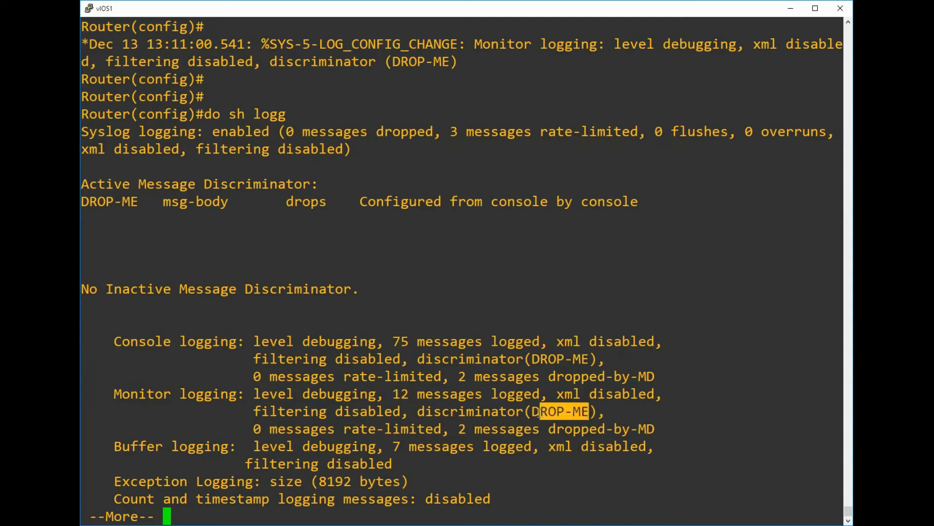
pyautogui.doubleClick(142, 394)
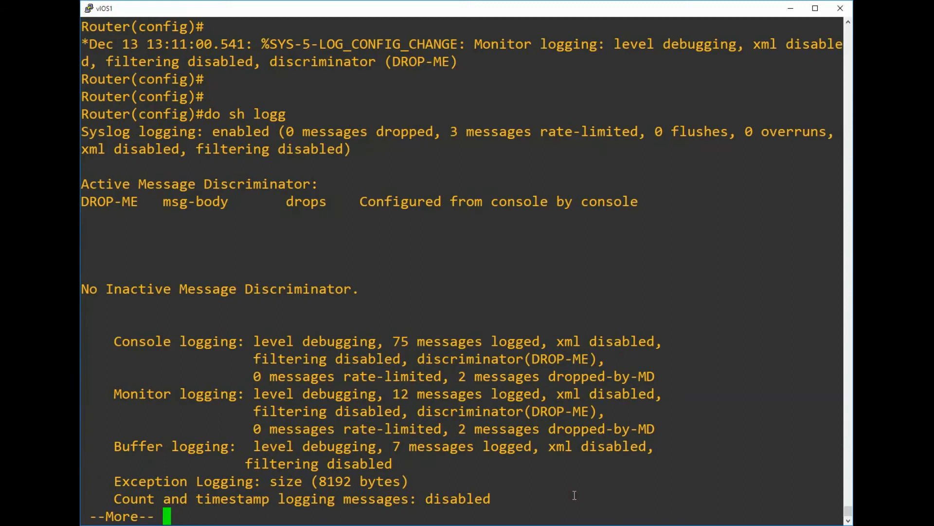
pyautogui.press('space')
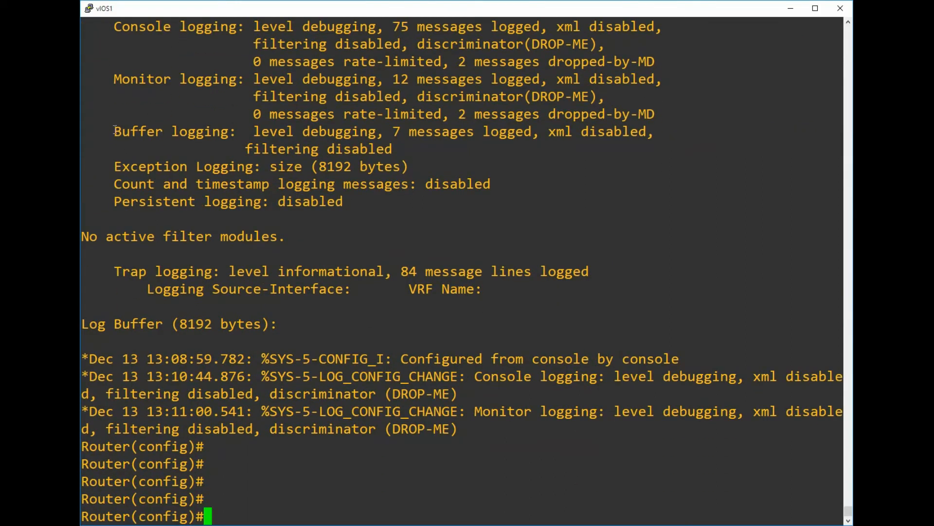
pyautogui.doubleClick(137, 131)
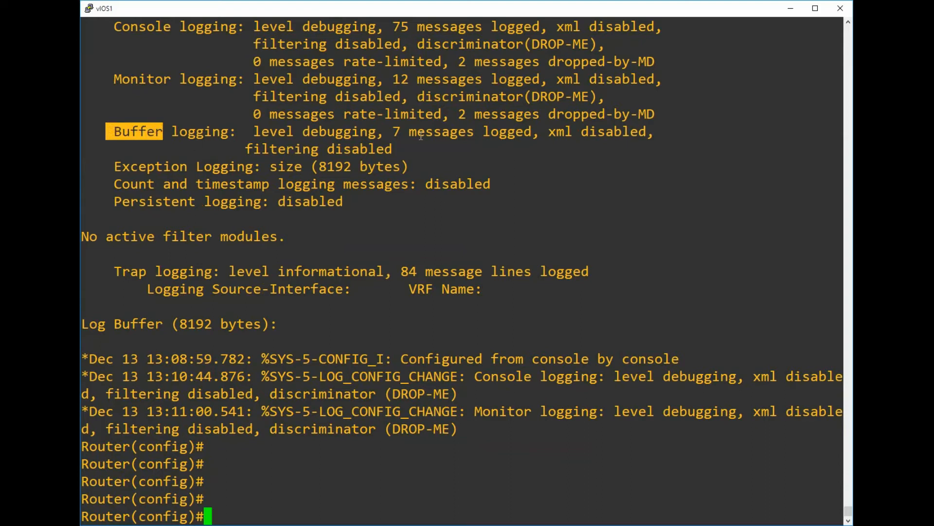
pyautogui.moveTo(275, 503)
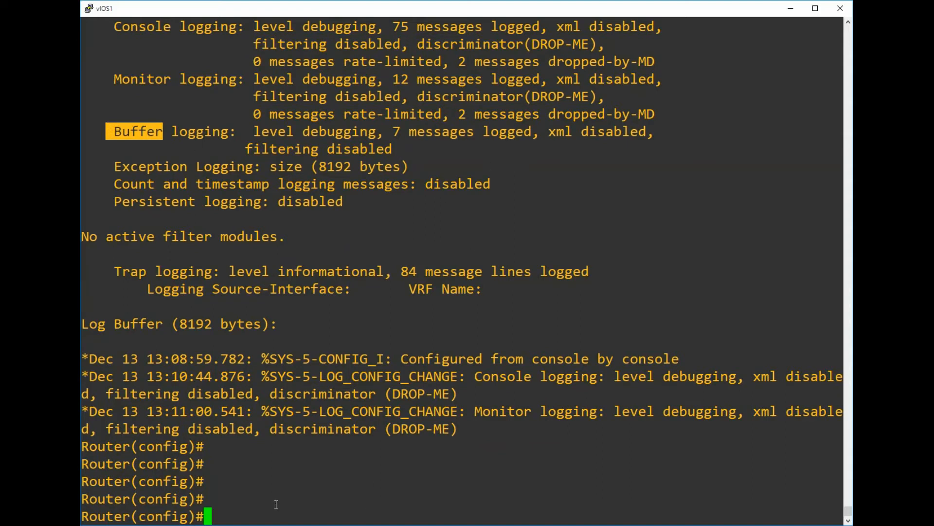
# Clear the logging buffer, trigger another config message, and verify 4 dropped-by-MD in show logging.
pyautogui.press('ctrl+z')
pyautogui.write('clear logg')
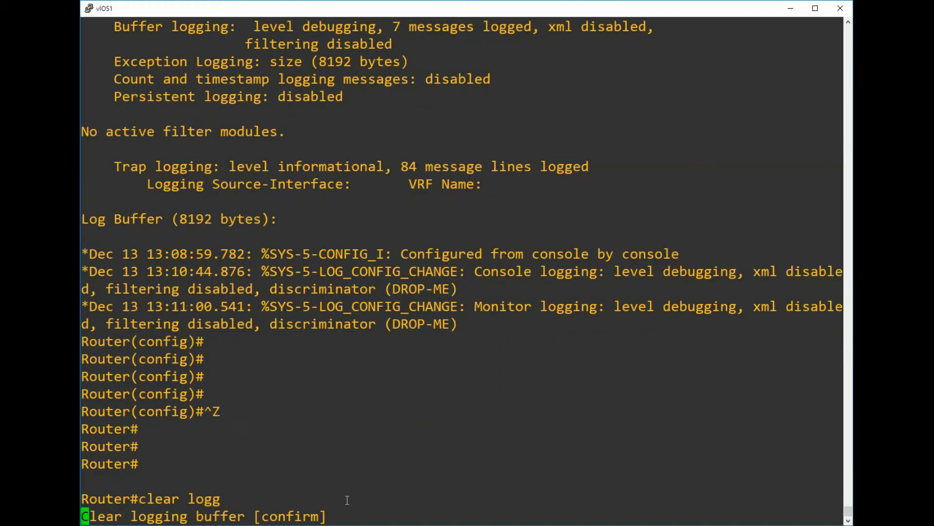
pyautogui.press('enter')
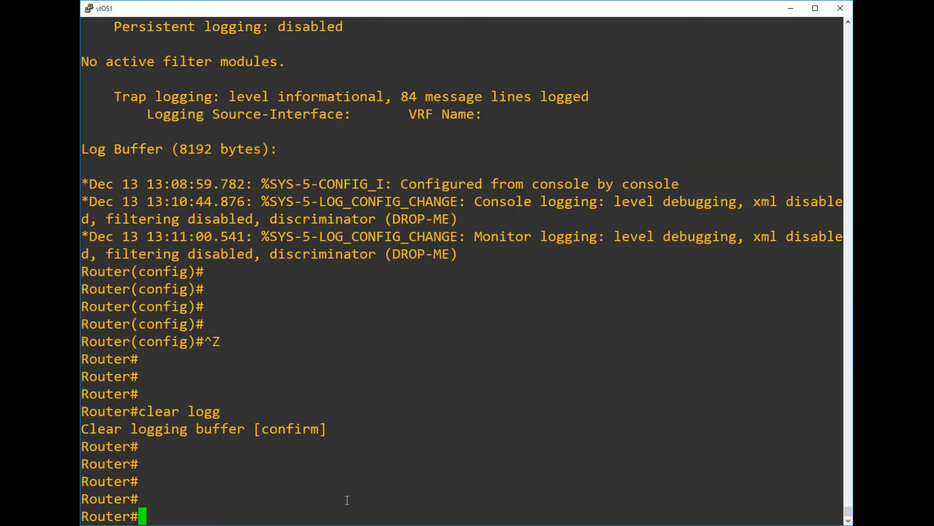
pyautogui.write('conf t')
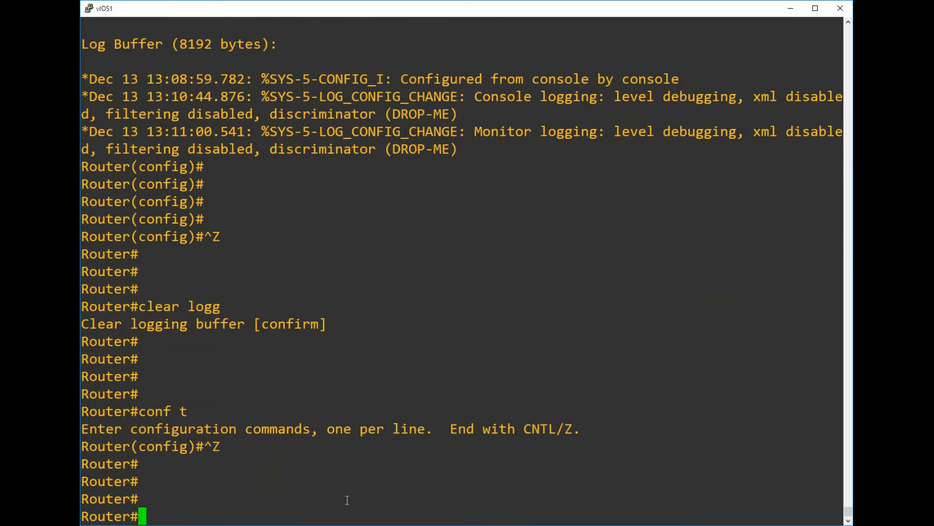
pyautogui.write('sh')
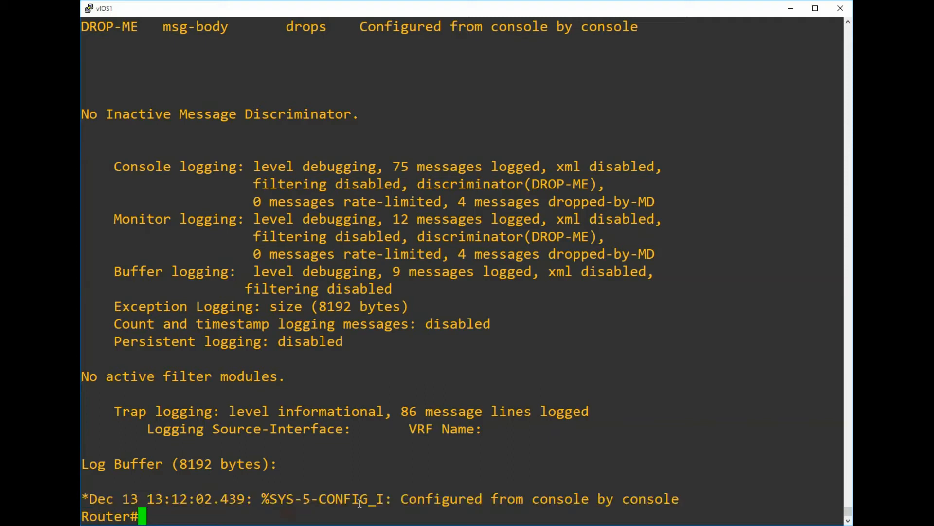
pyautogui.press('enter')
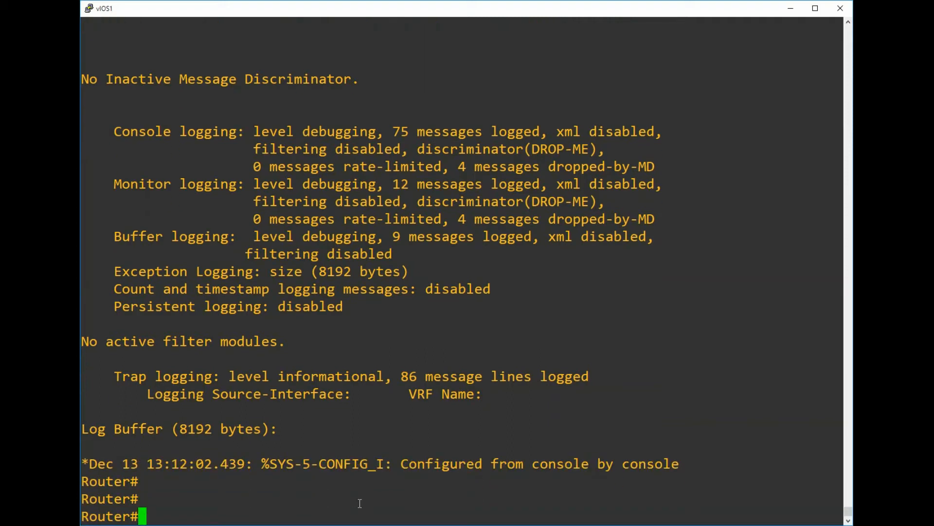
# Apply discriminator DROP-ME to buffered logging, clear the buffer, and re-enter config mode.
pyautogui.write('conf t')
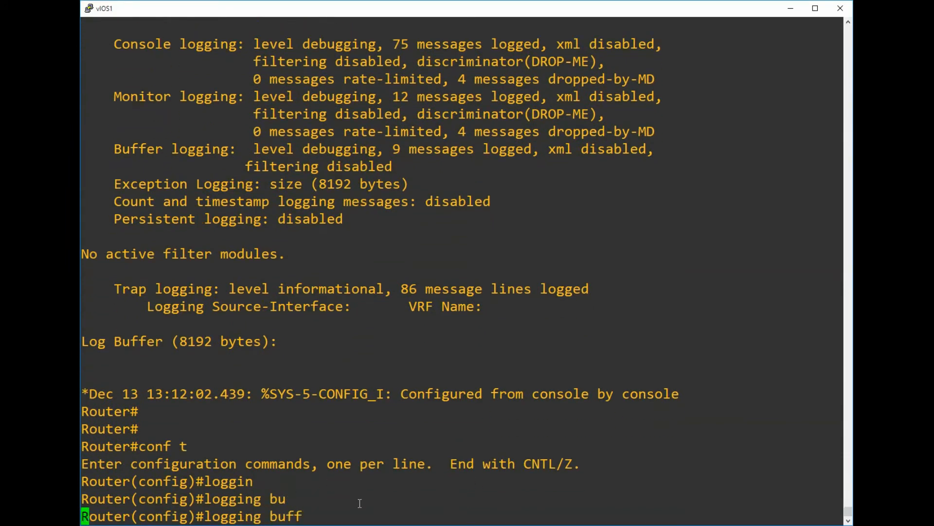
pyautogui.write('logging buffered discriminator DROP-ME')
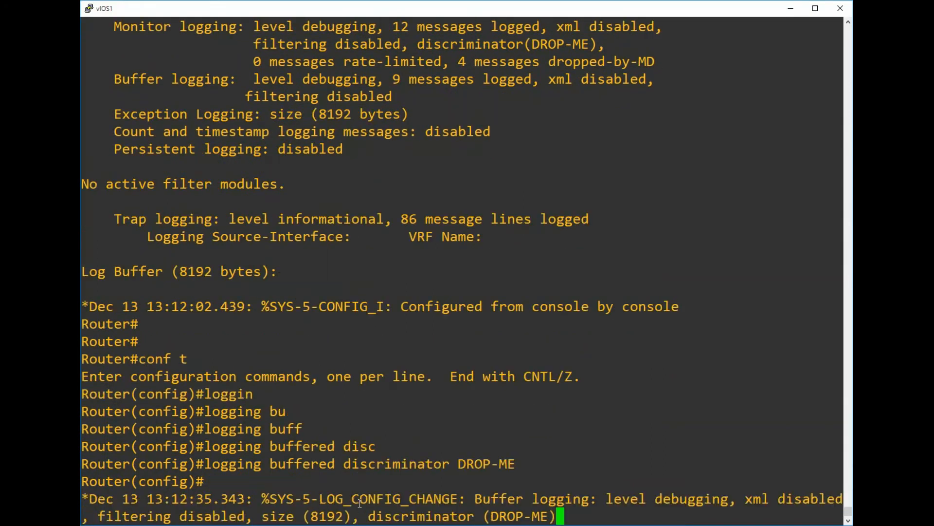
pyautogui.press('enter')
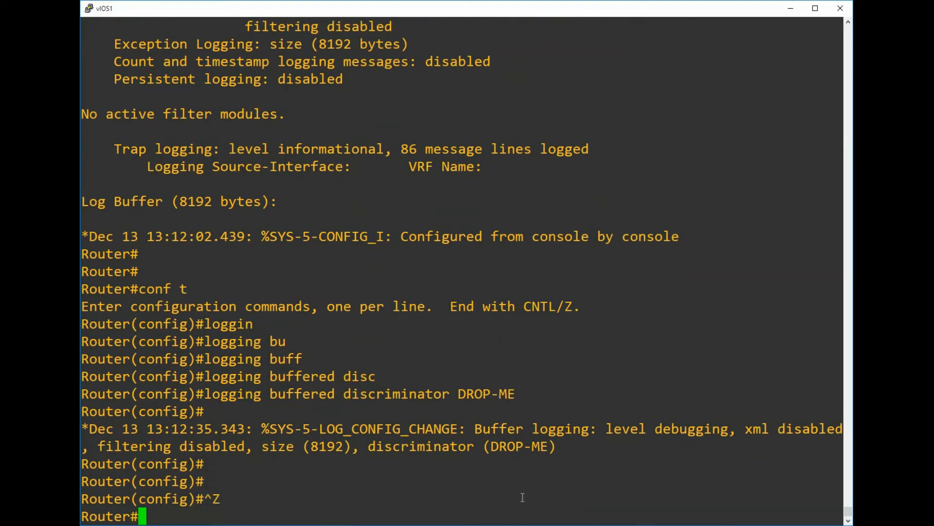
pyautogui.write('clear logg')
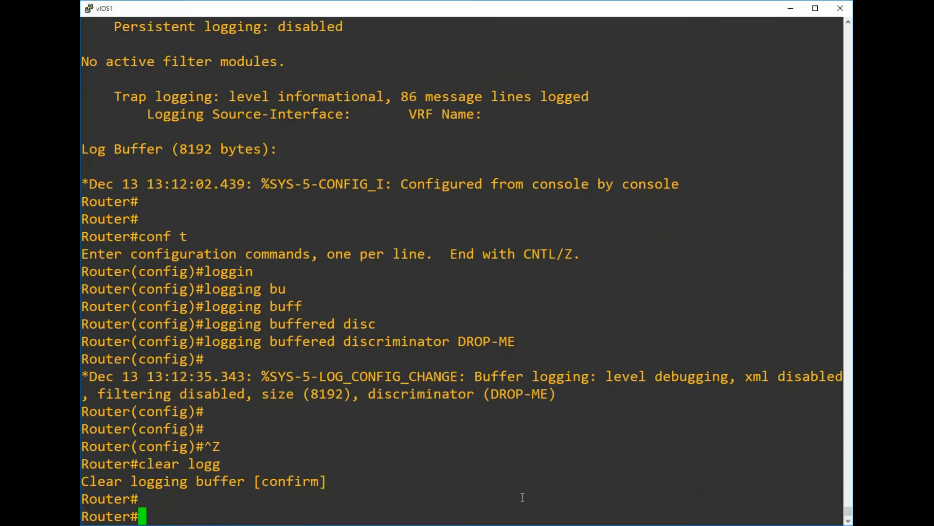
pyautogui.write('conf t')
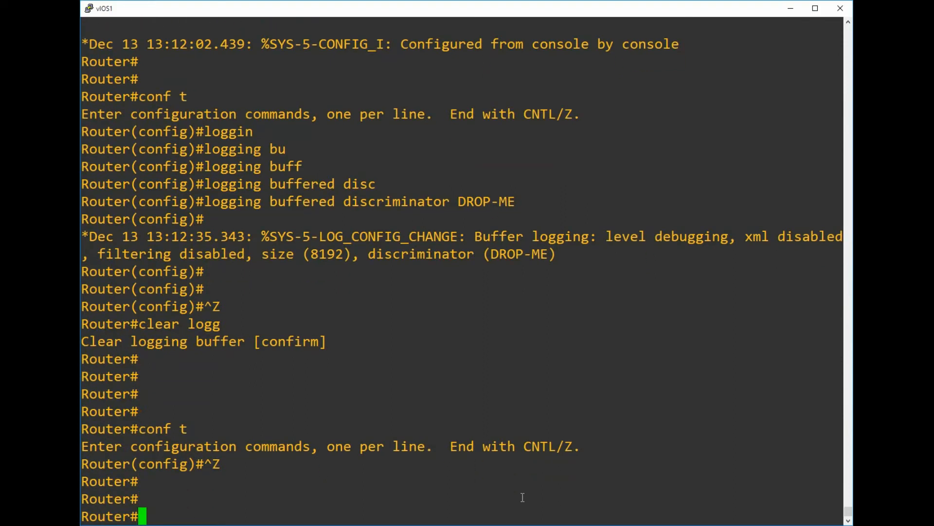
# Run 'sh log', fill the console with fresh prompts, and begin a 'show run |' command.
pyautogui.write('sh log')
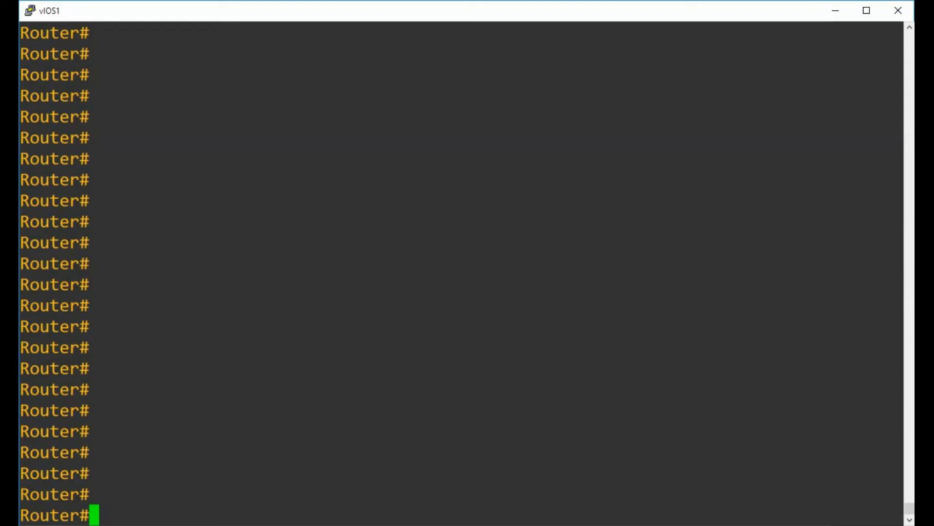
pyautogui.write('sh run |')
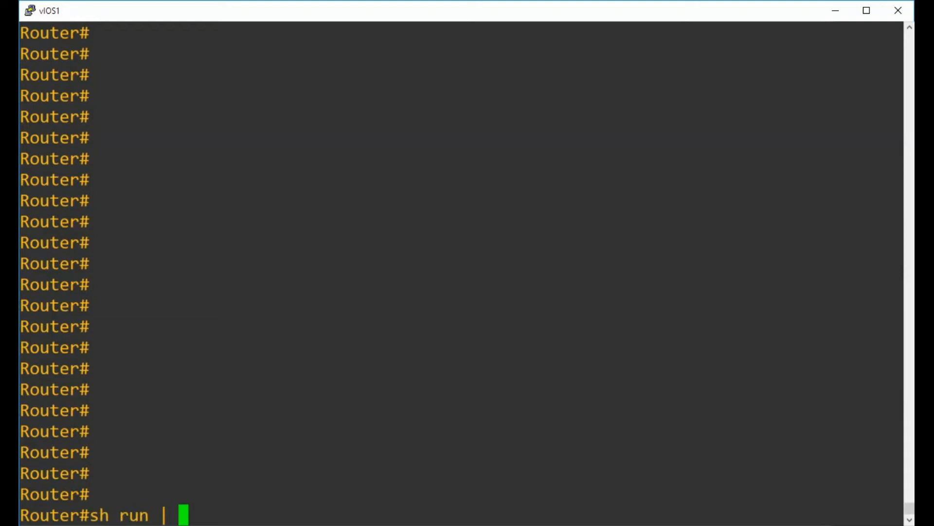
# Filter running-config with 'include logging' to show DROPBGP lines, then enter config mode.
pyautogui.write('in logging')
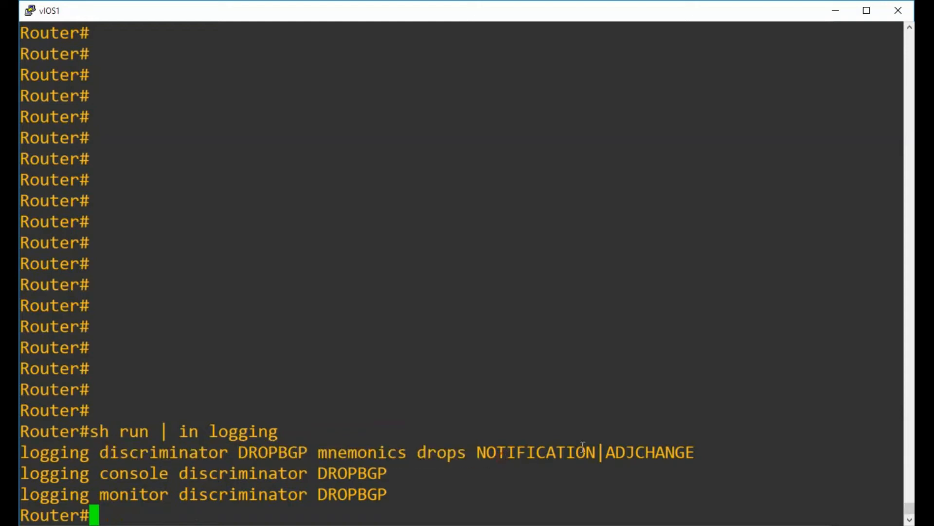
pyautogui.doubleClick(649, 452)
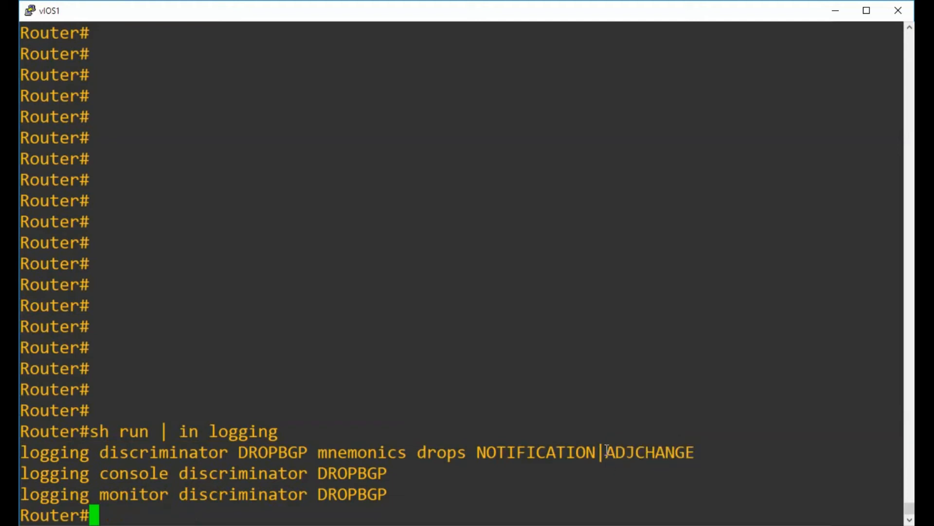
pyautogui.moveTo(714, 460)
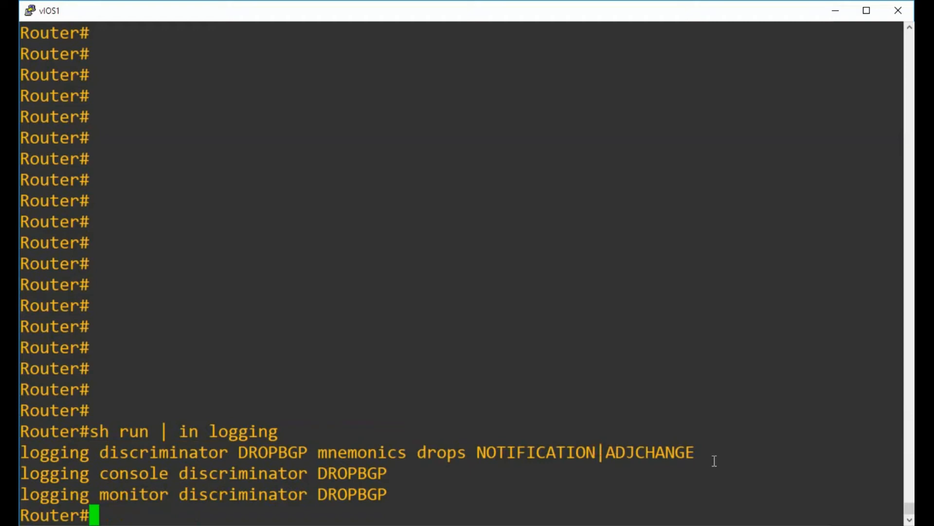
pyautogui.moveTo(695, 452)
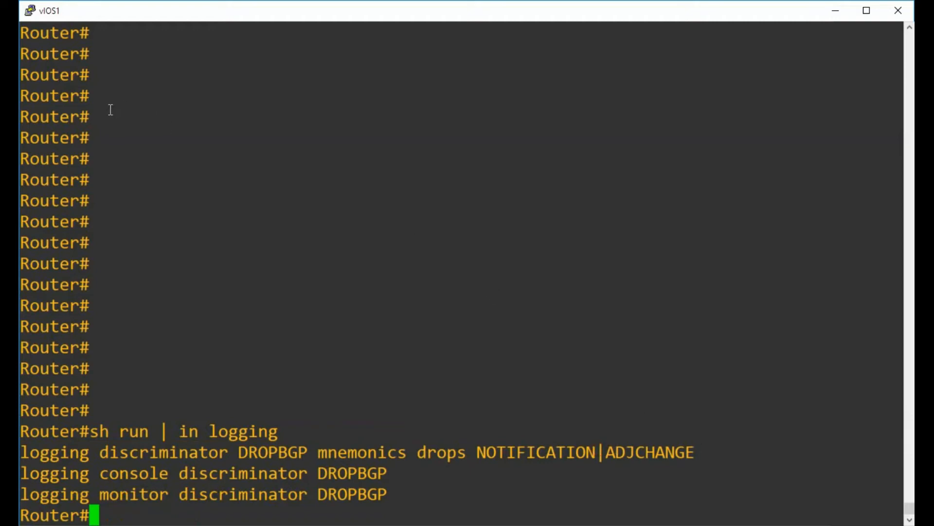
pyautogui.moveTo(102, 114)
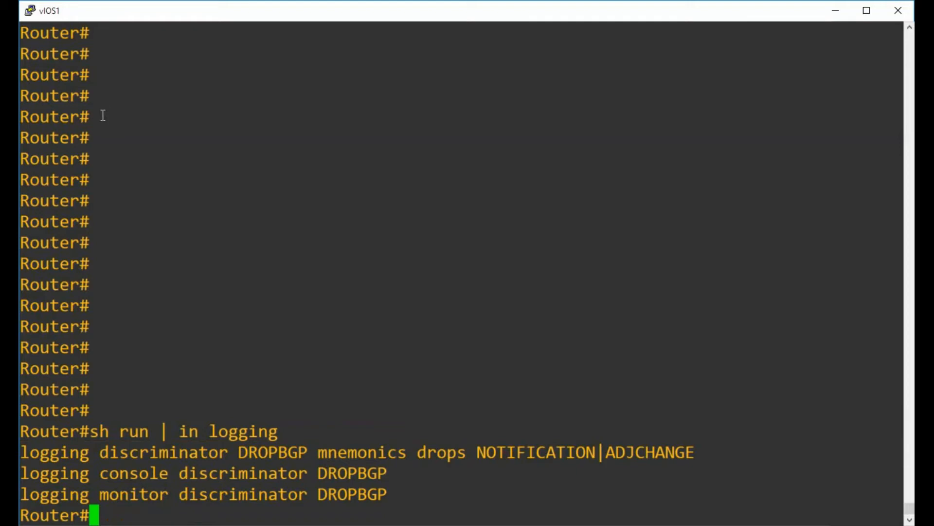
pyautogui.moveTo(469, 244)
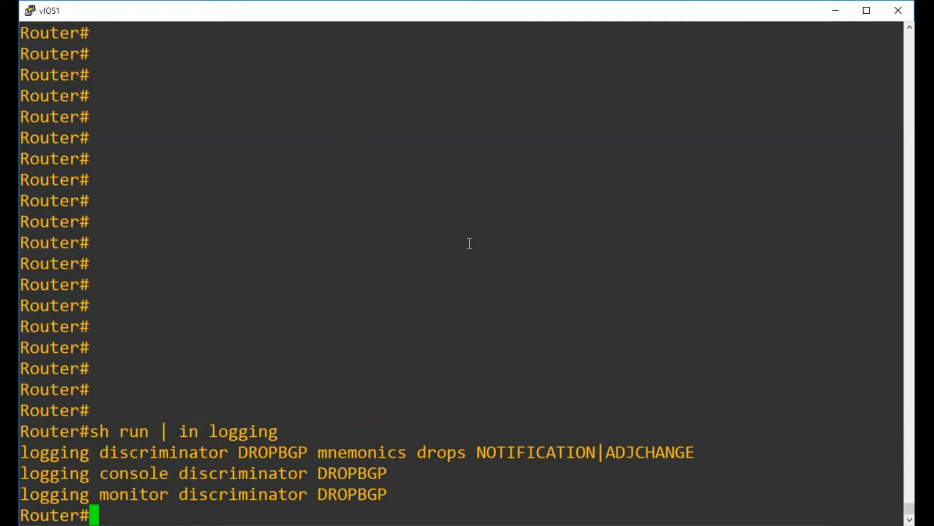
pyautogui.moveTo(639, 162)
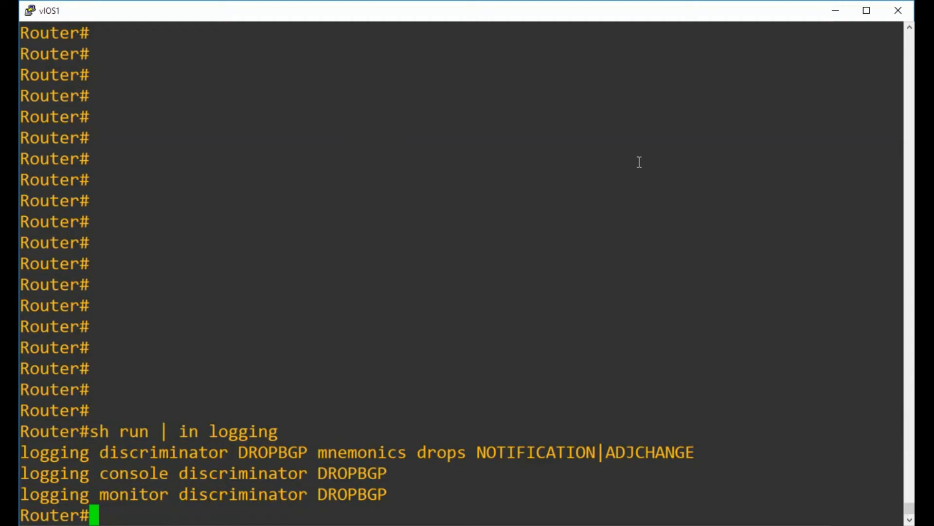
pyautogui.moveTo(638, 166)
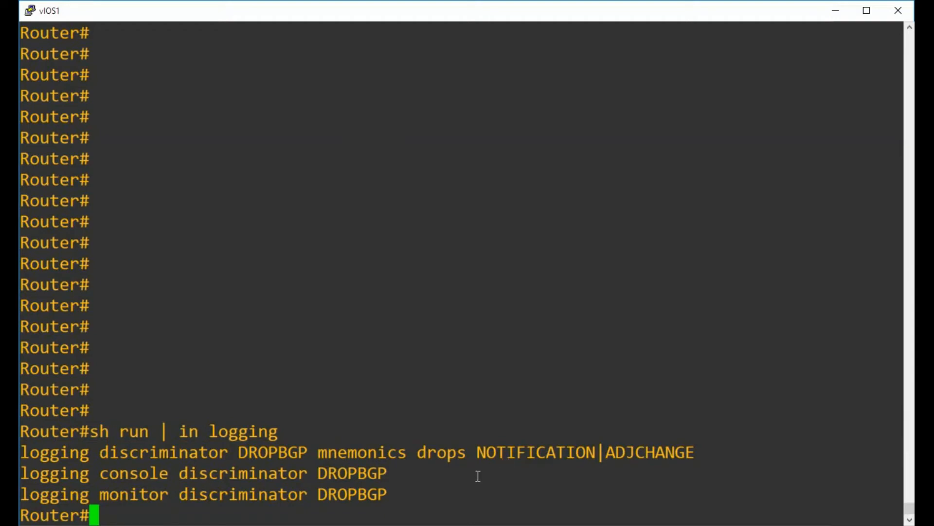
pyautogui.moveTo(387, 494)
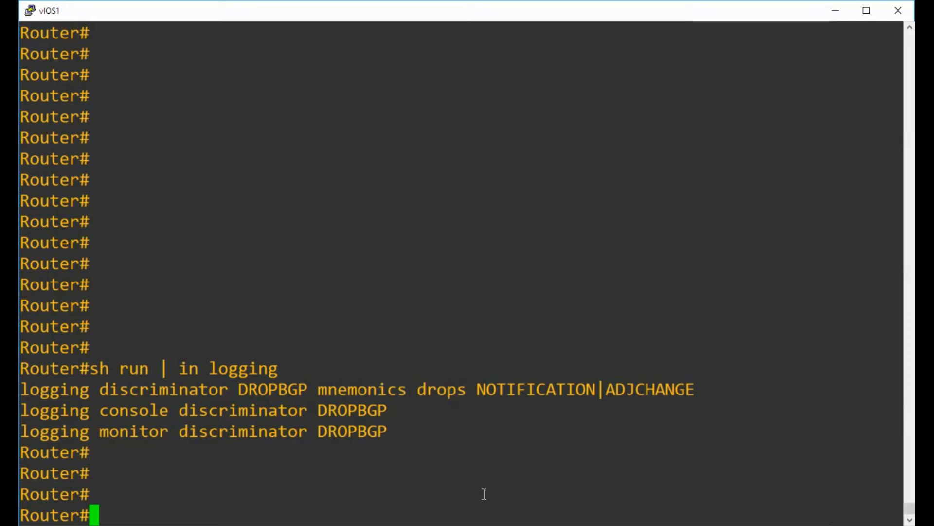
pyautogui.write('conf t')
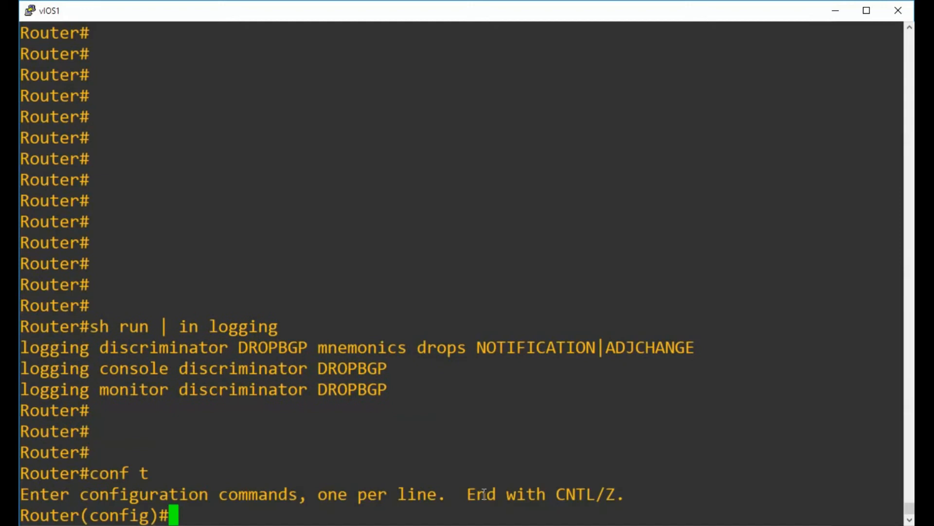
# Under router bgp 1, remove the shutdown on neighbor 10.0.0.2 and exit config mode.
pyautogui.write('router bgp')
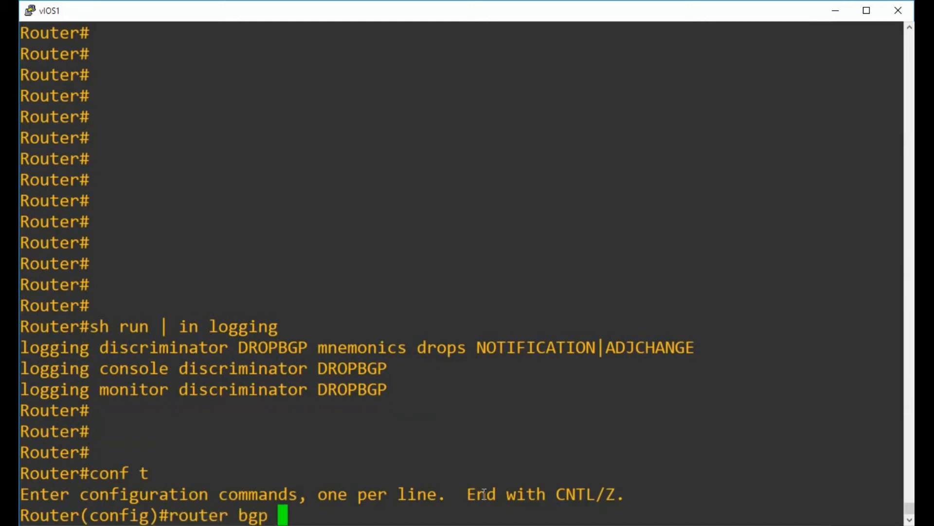
pyautogui.write('1')
pyautogui.write('no neighbor')
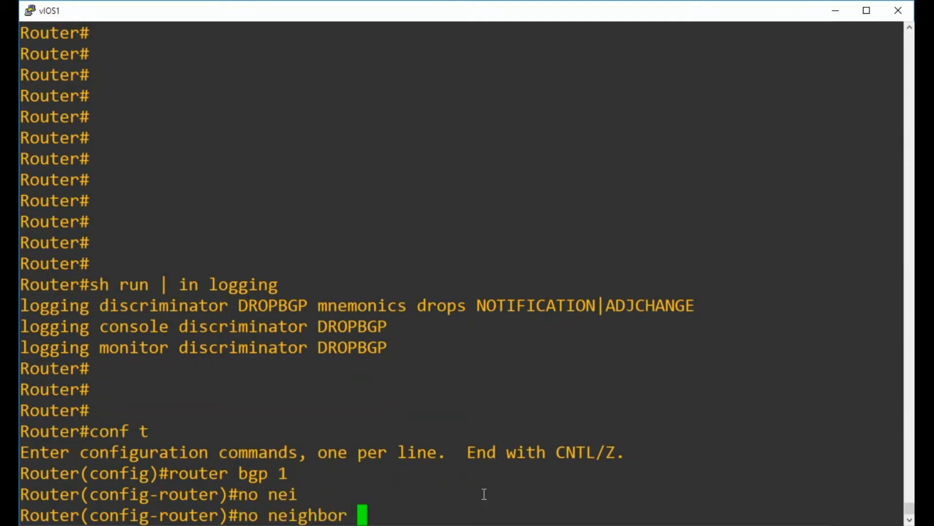
pyautogui.write('10.0.0.2 shutdown')
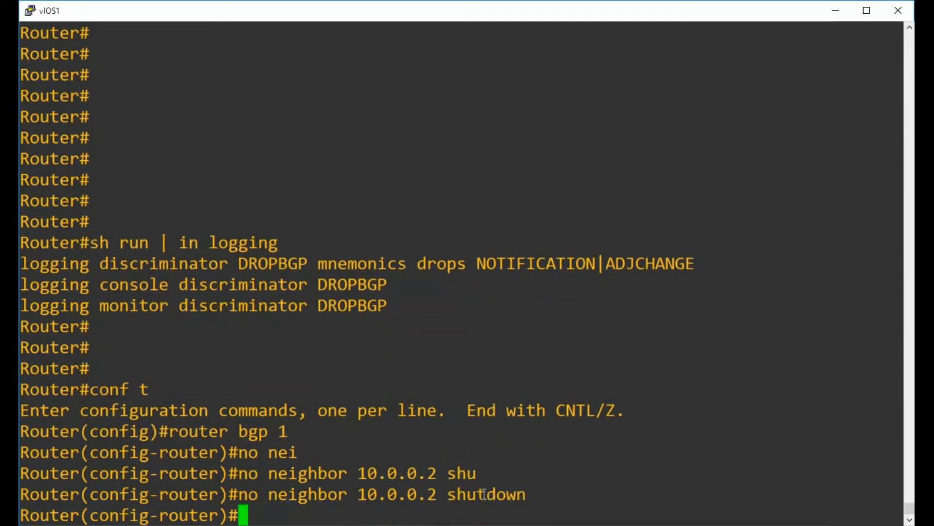
pyautogui.press('ctrl+z')
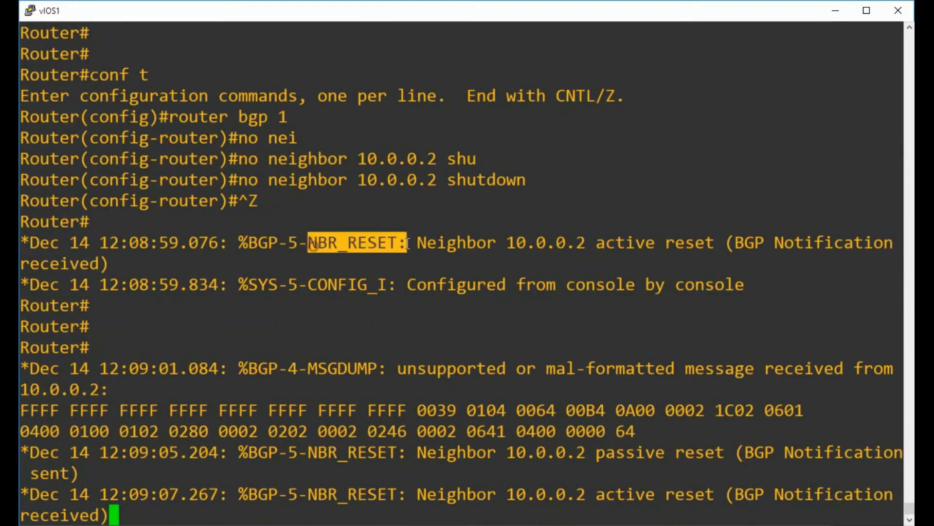
# Review the MSGDUMP logs, then shut down neighbor 10.0.0.2 under router bgp 1 again.
pyautogui.doubleClick(343, 368)
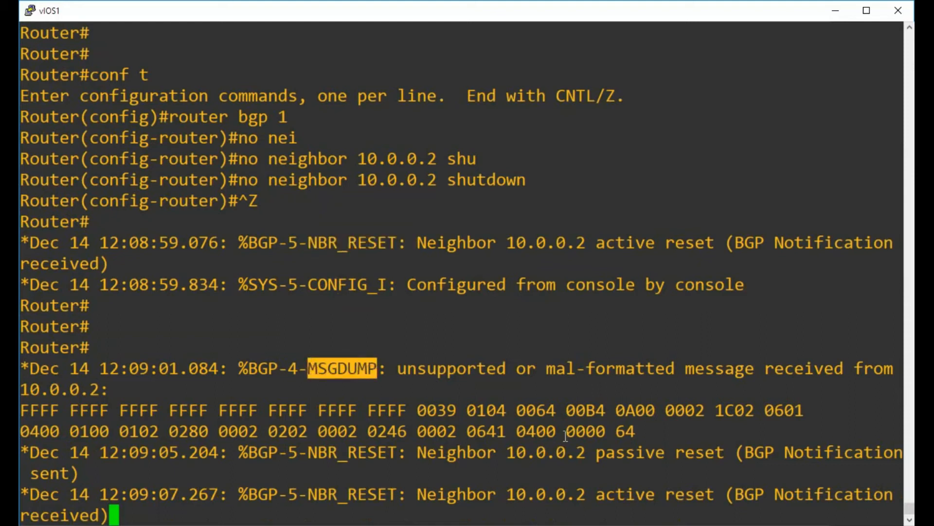
pyautogui.moveTo(466, 332)
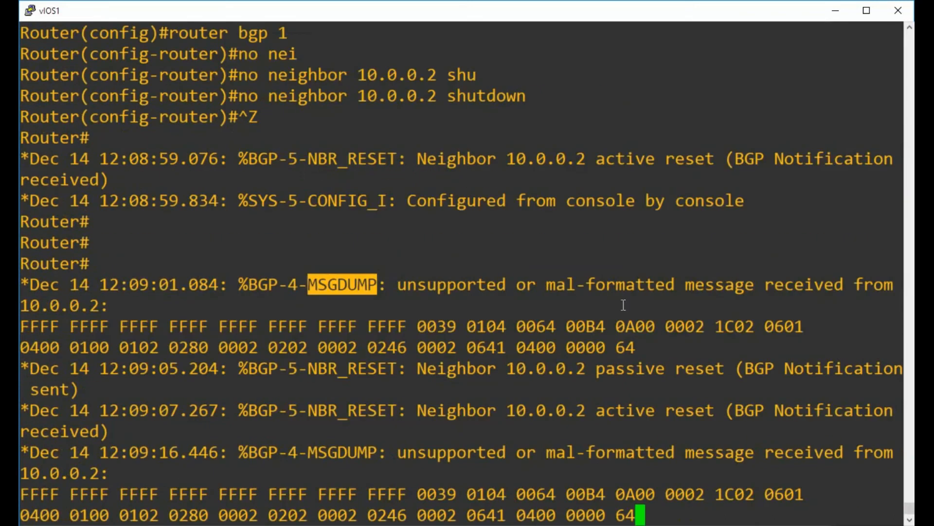
pyautogui.scroll(-3)
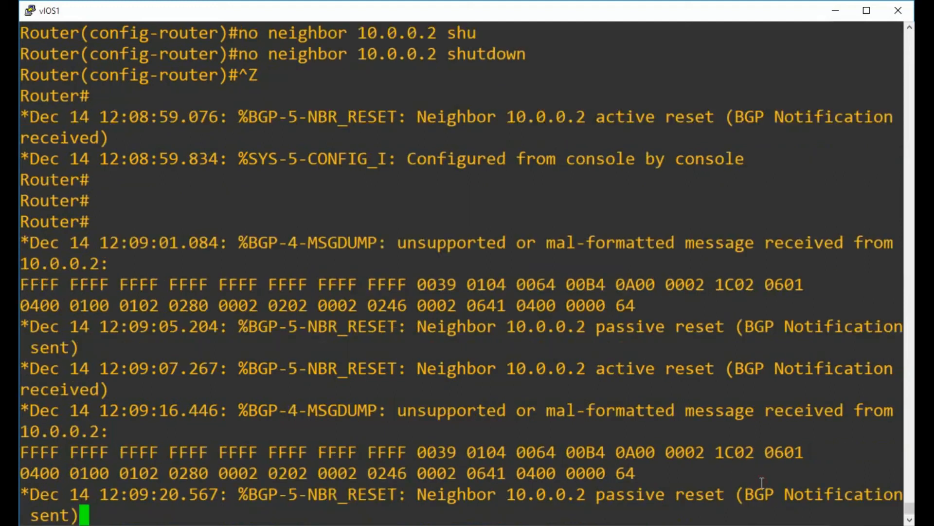
pyautogui.scroll(-3)
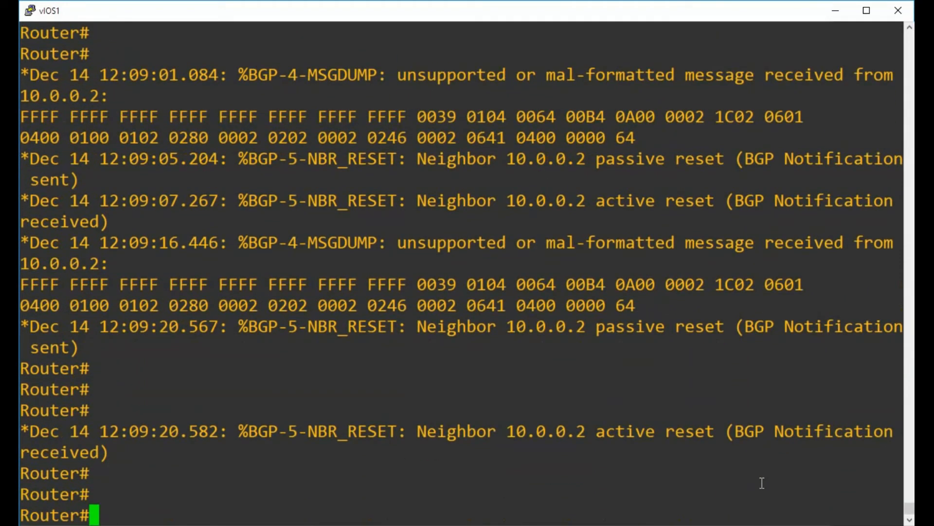
pyautogui.write('conf t')
pyautogui.write('router bgp 1')
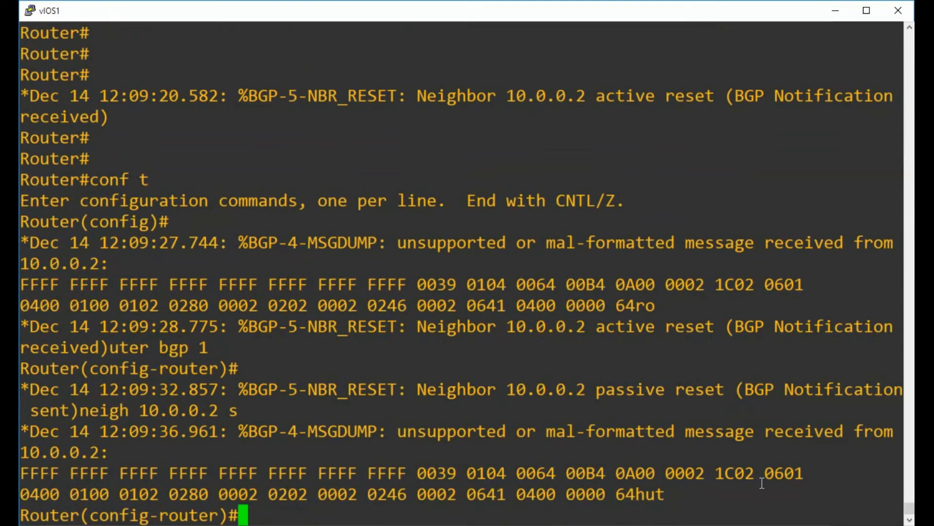
pyautogui.press('ctrl+z')
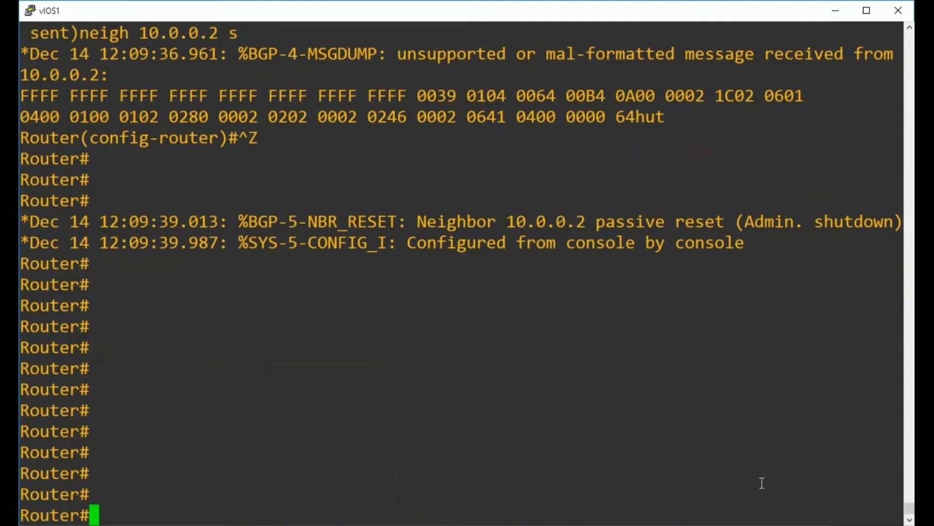
# Run 'sh logg' showing DROPBGP active with 43 messages dropped on console and monitor.
pyautogui.write('conf t')
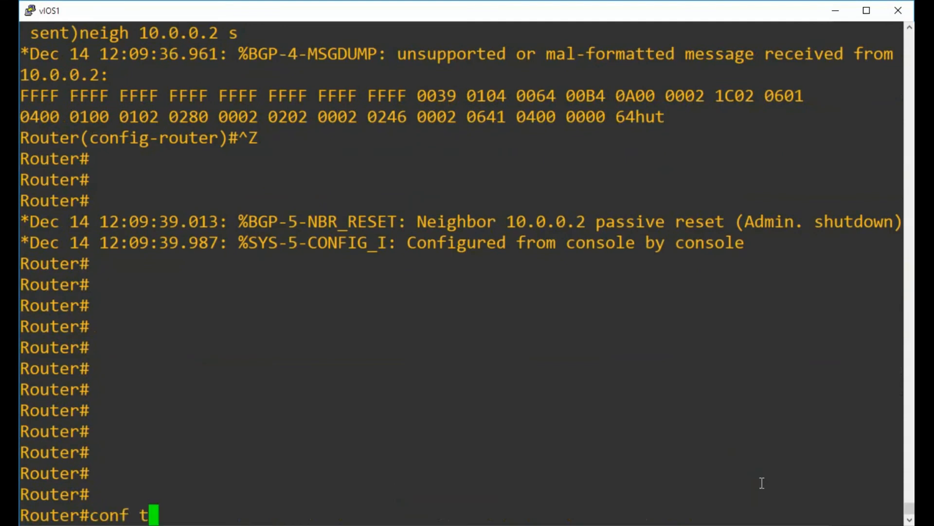
pyautogui.write('sh logg')
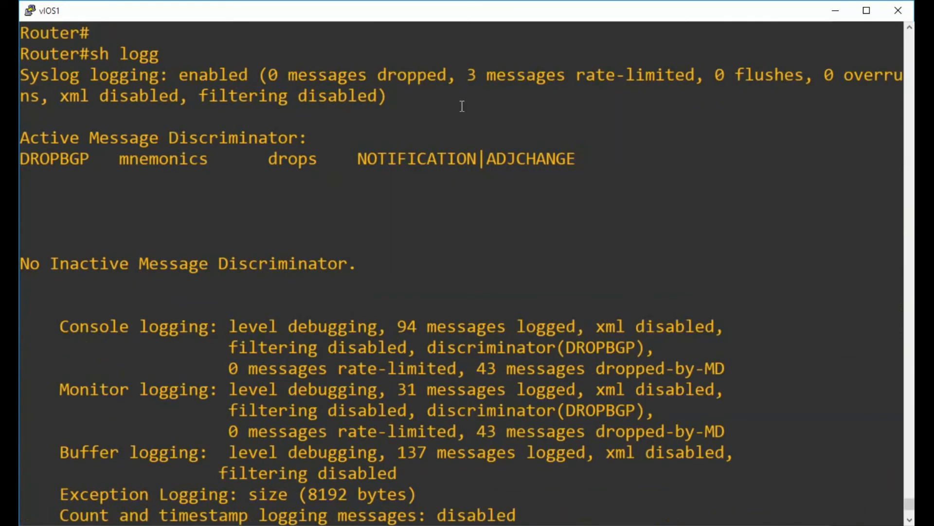
pyautogui.moveTo(578, 159)
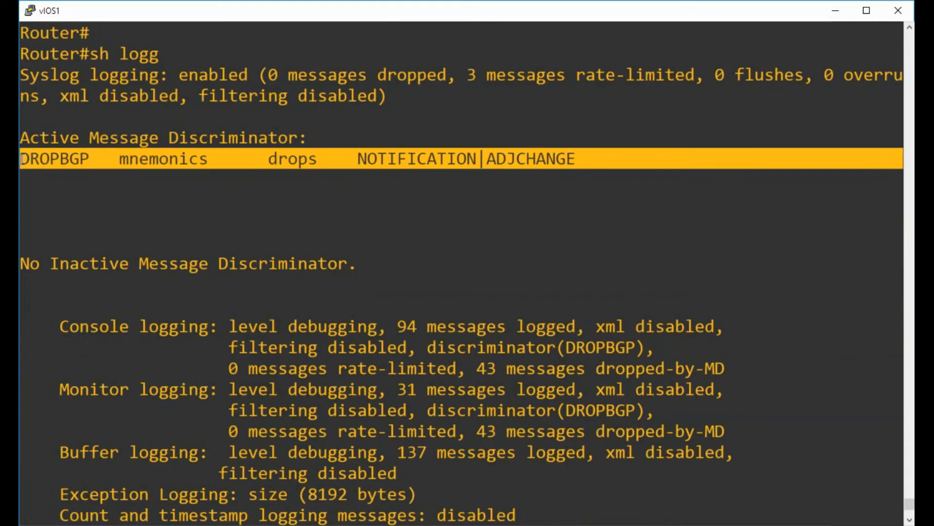
pyautogui.moveTo(527, 354)
pyautogui.write('sh run | in logg')
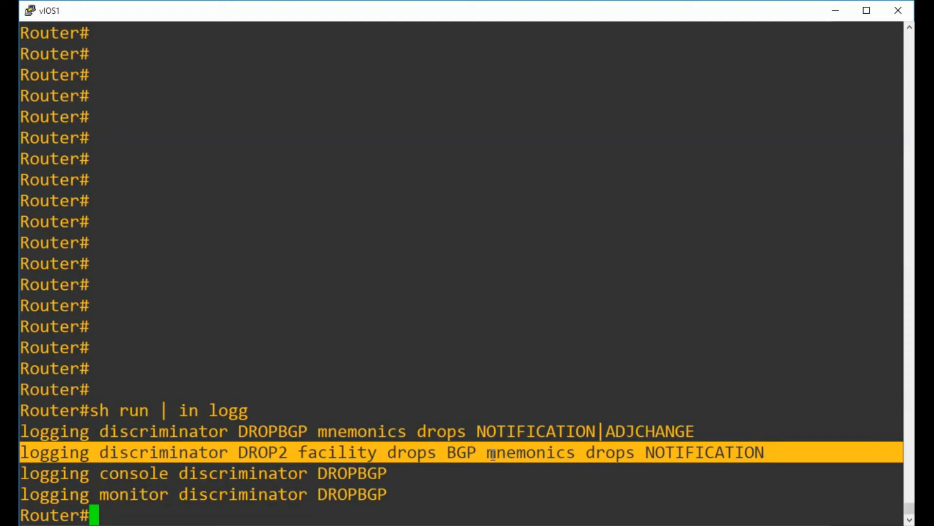
pyautogui.moveTo(706, 478)
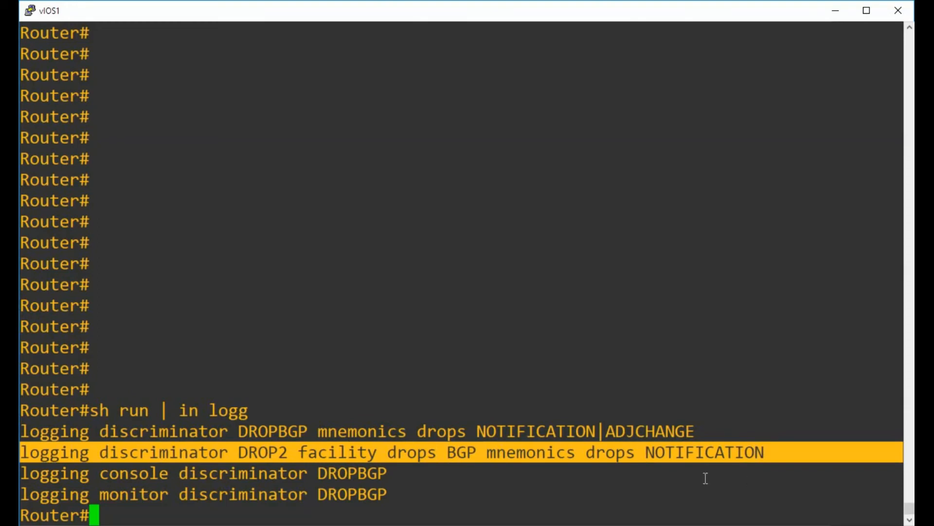
pyautogui.moveTo(479, 463)
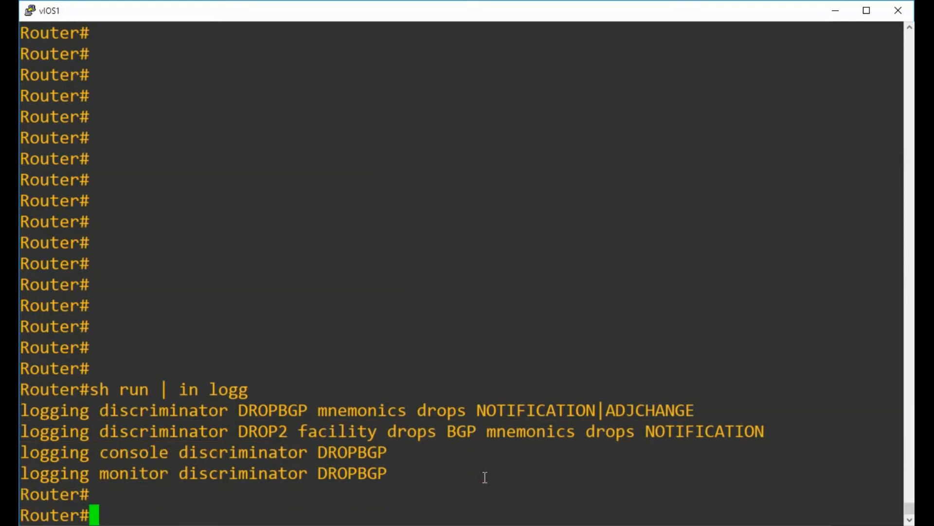
# Run 'show logging' and highlight the BGP facility in the first buffered notification.
pyautogui.write('sh lo')
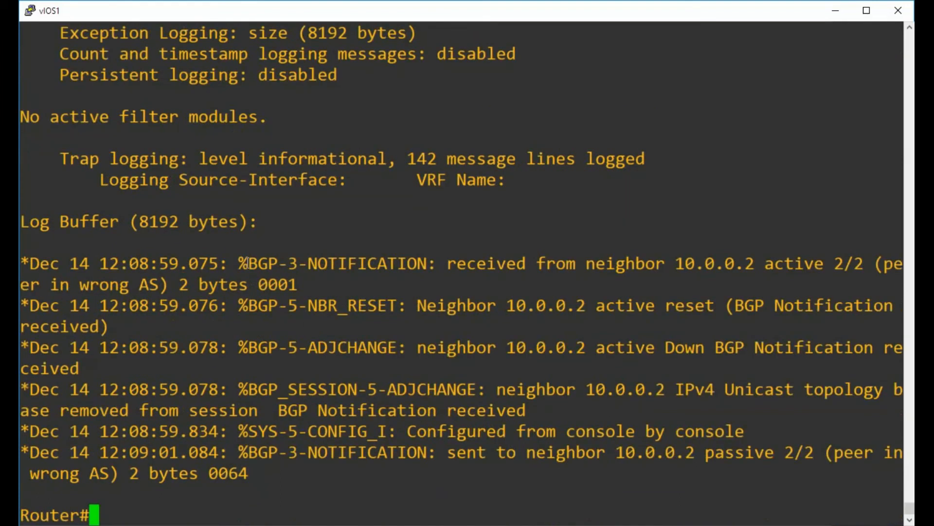
pyautogui.doubleClick(259, 264)
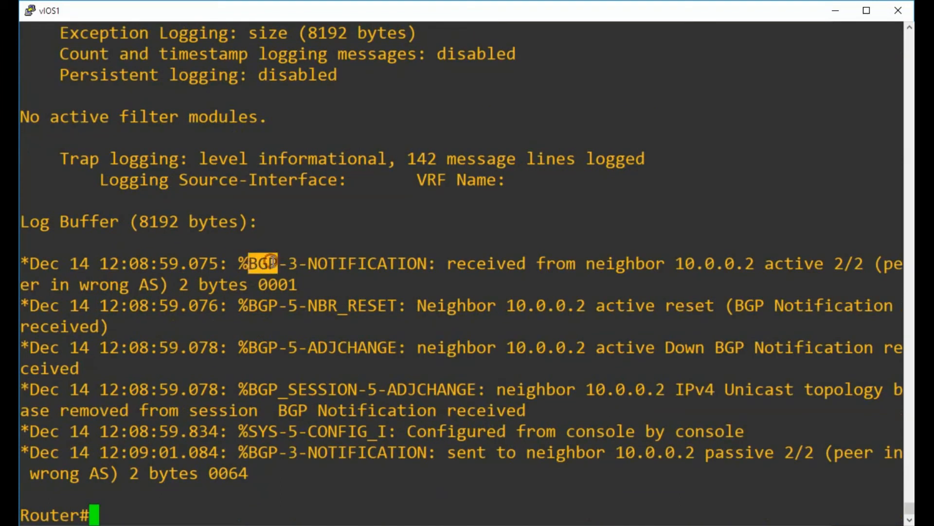
pyautogui.moveTo(272, 268)
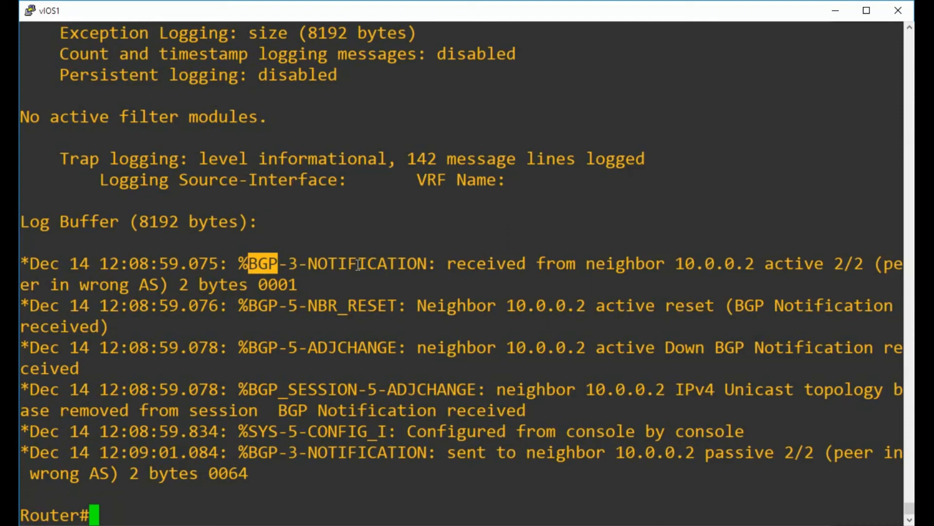
pyautogui.moveTo(253, 265)
pyautogui.write('sh logg')
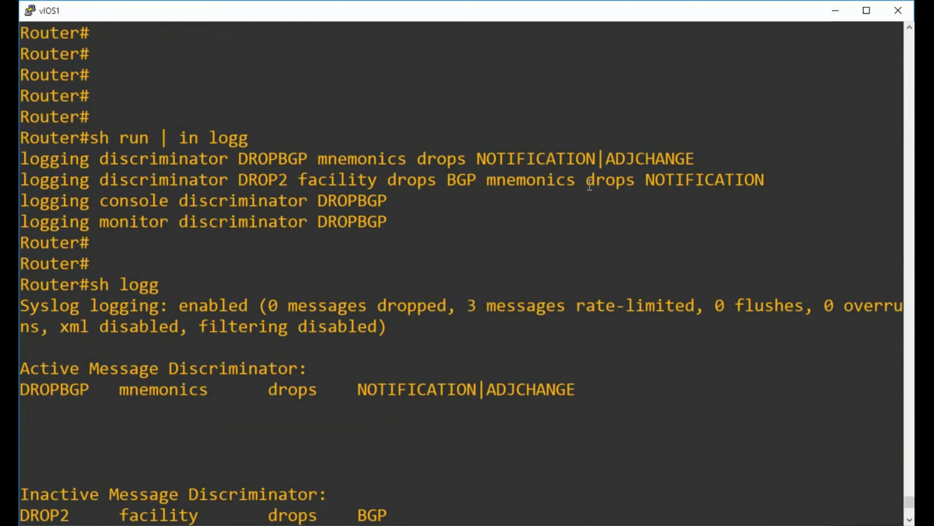
pyautogui.moveTo(774, 182)
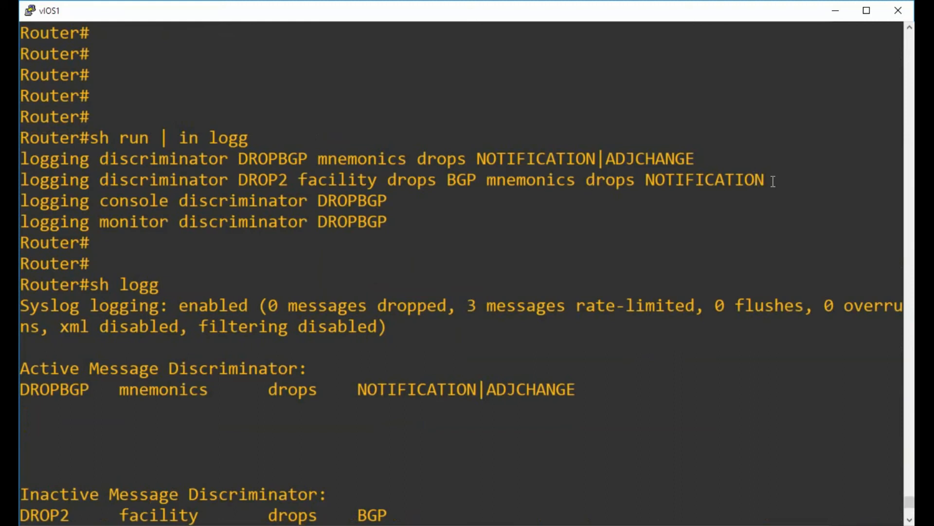
pyautogui.moveTo(771, 181)
pyautogui.write('sh run | in logg')
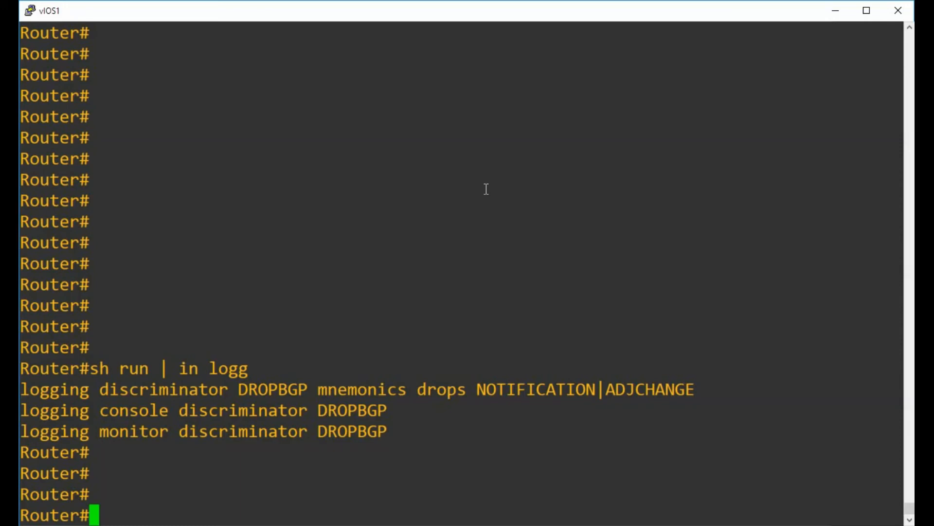
pyautogui.moveTo(74, 387)
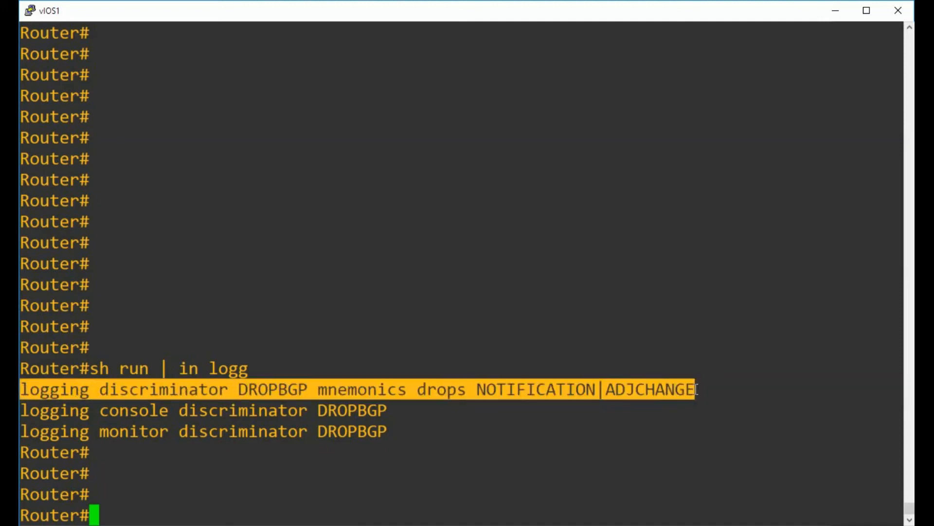
pyautogui.moveTo(290, 500)
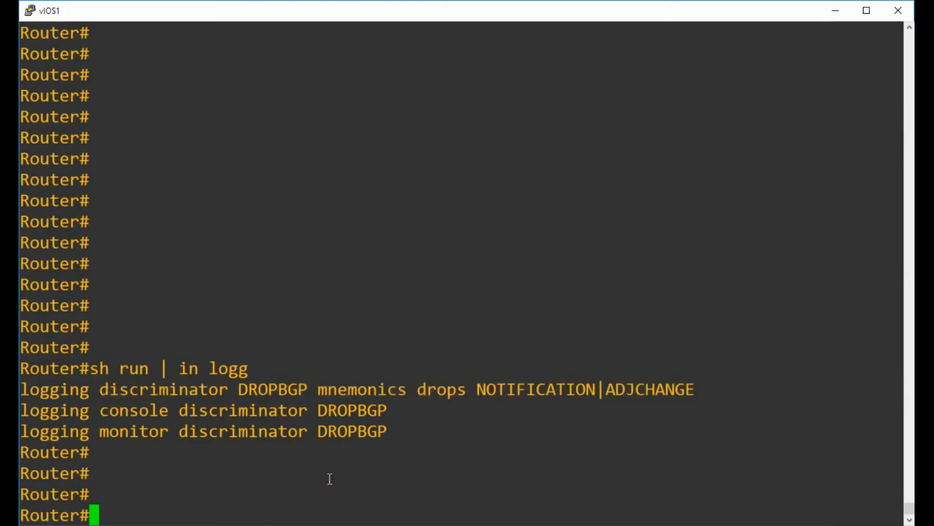
# Enter global configuration mode with 'conf t' to attempt deleting DROPBGP.
pyautogui.write('conf t')
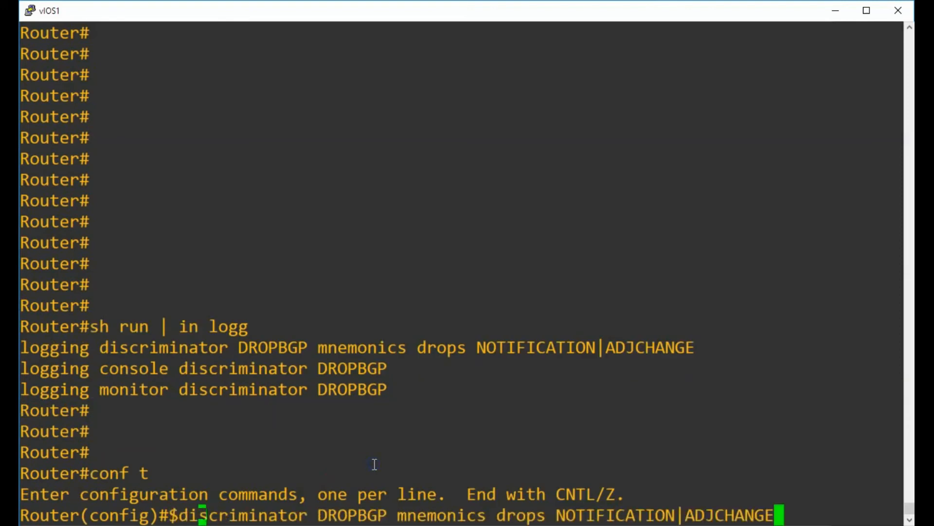
pyautogui.moveTo(759, 449)
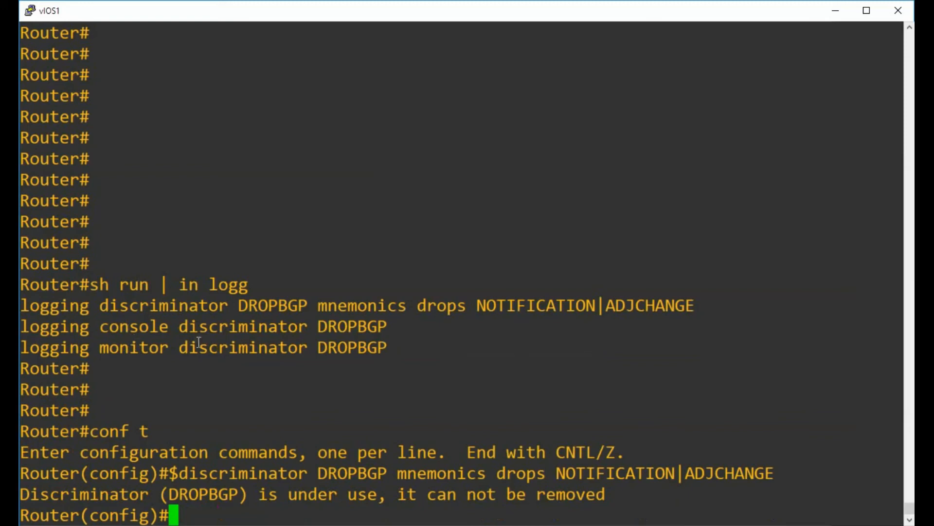
pyautogui.moveTo(385, 345)
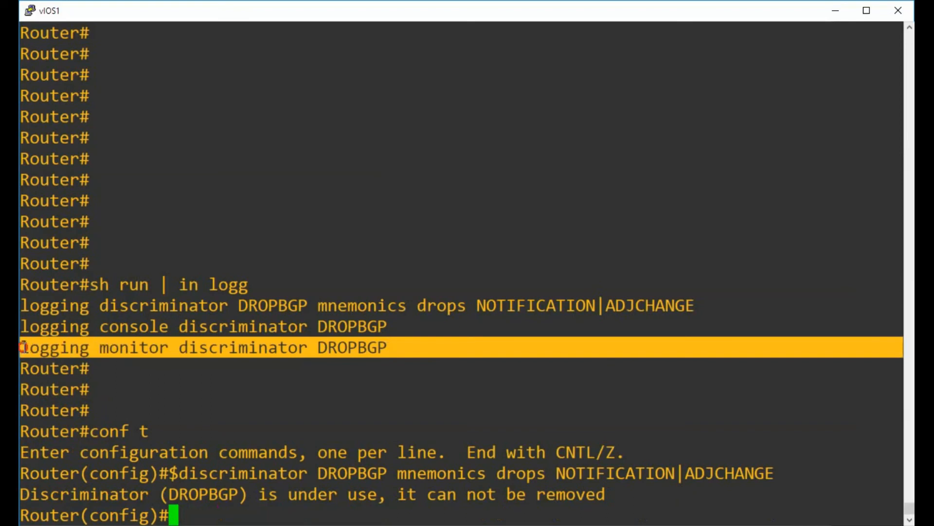
# Remove the DROPBGP discriminator from monitor logging.
pyautogui.write('no')
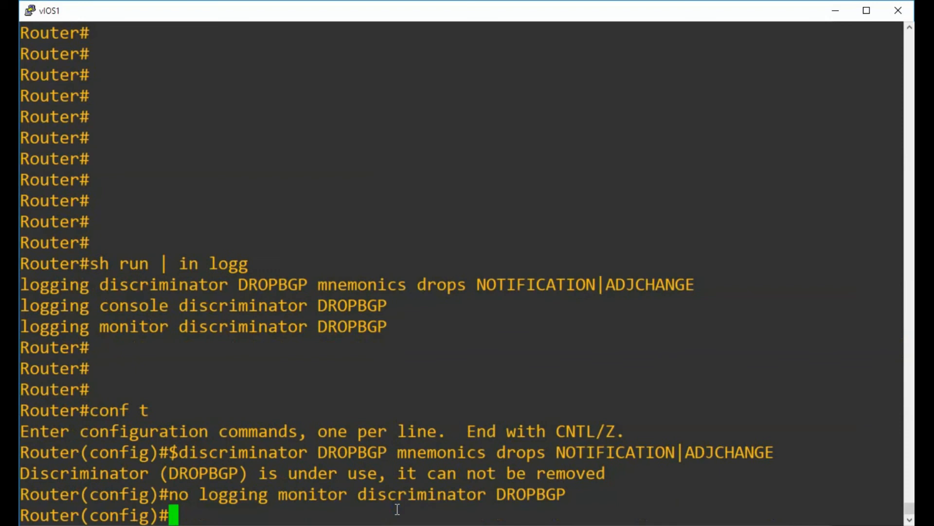
pyautogui.press('Return')
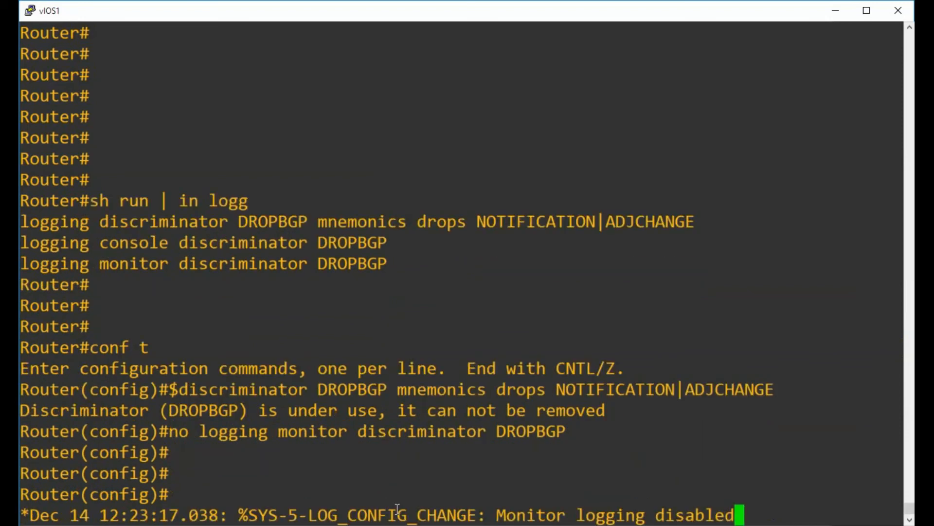
pyautogui.press('enter')
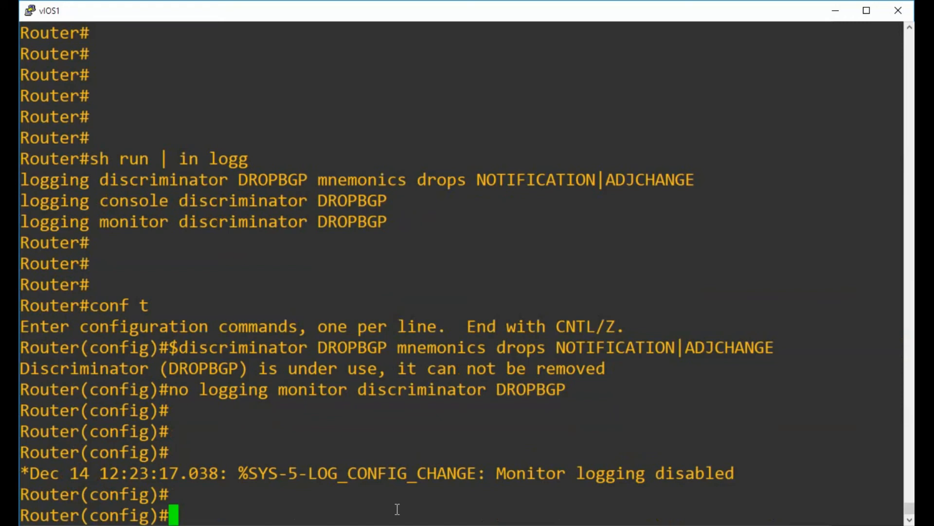
# Verify with 'do sh run | in logg' that the config shows 'no logging monitor'.
pyautogui.write('sh run |')
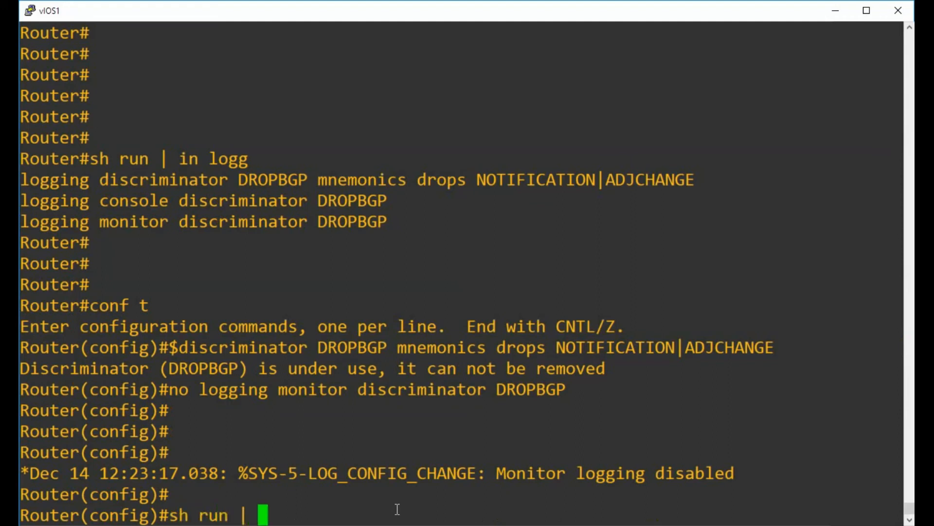
pyautogui.write('in logg')
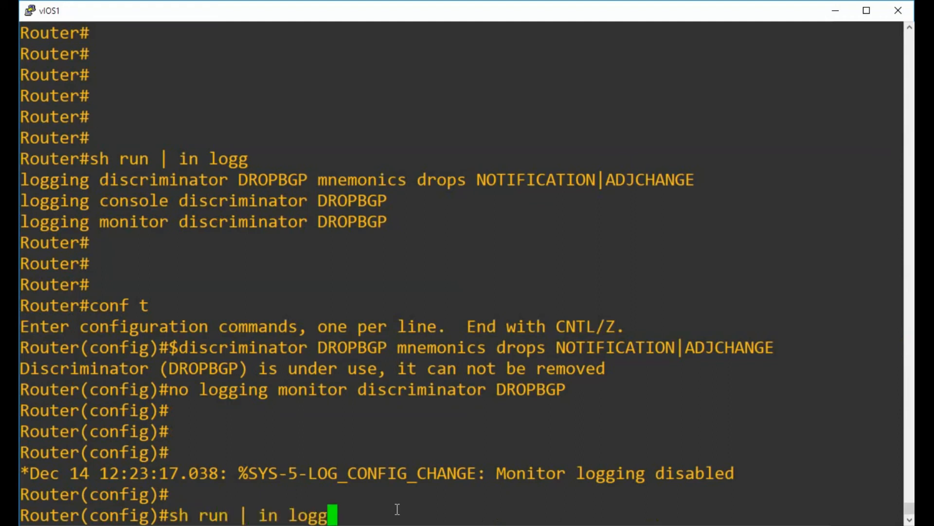
pyautogui.press('enter')
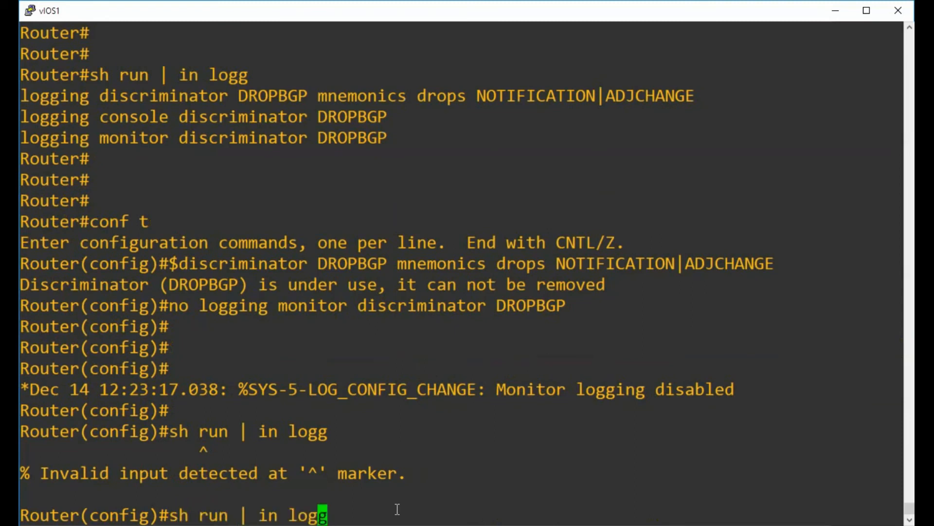
pyautogui.write('do')
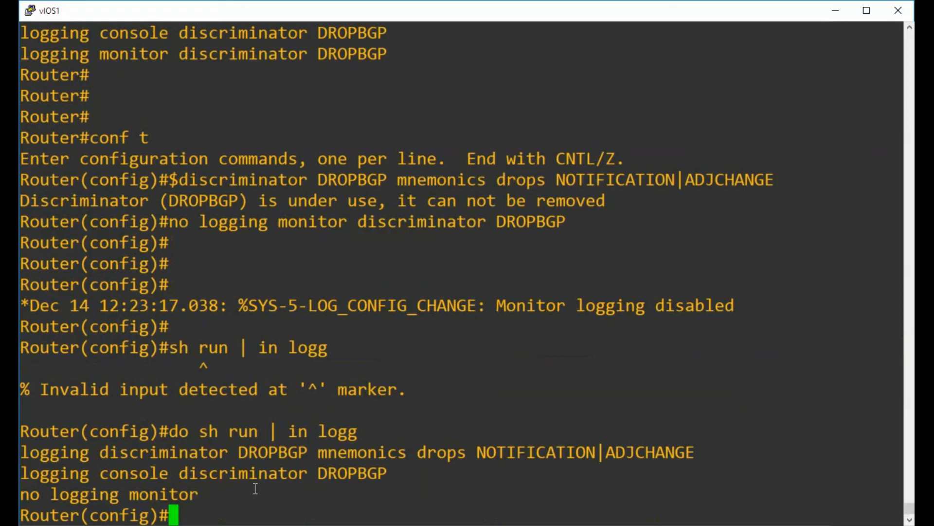
pyautogui.moveTo(257, 244)
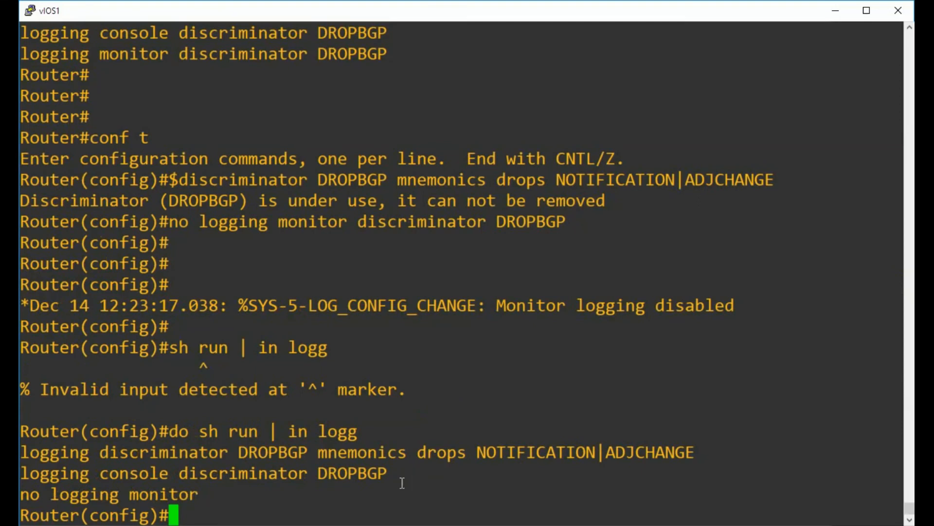
pyautogui.write('logging conso')
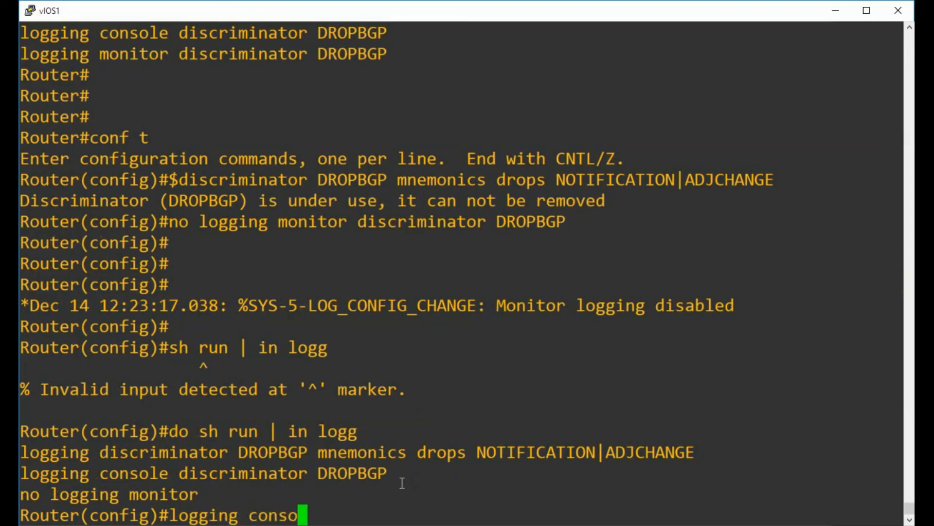
# Re-enable unfiltered console logging and verify with 'do sh run | in logg'.
pyautogui.press('Return')
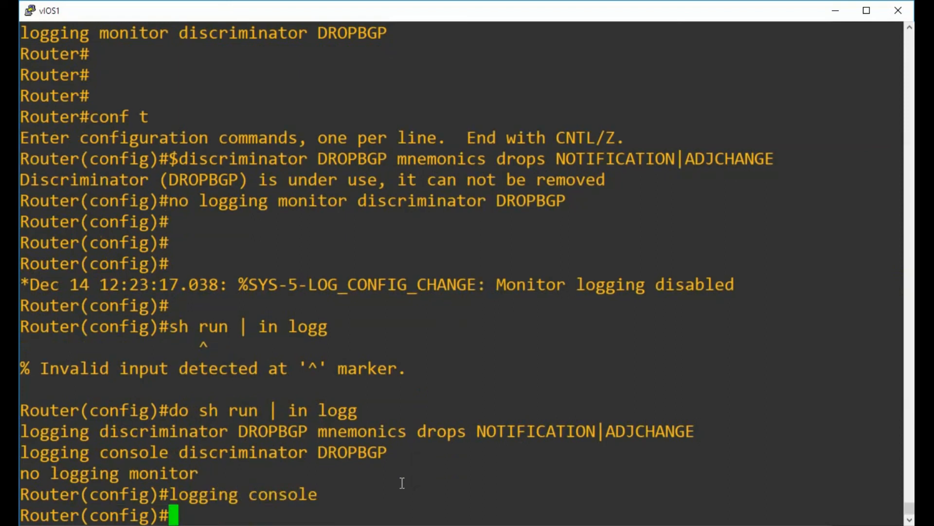
pyautogui.press('enter')
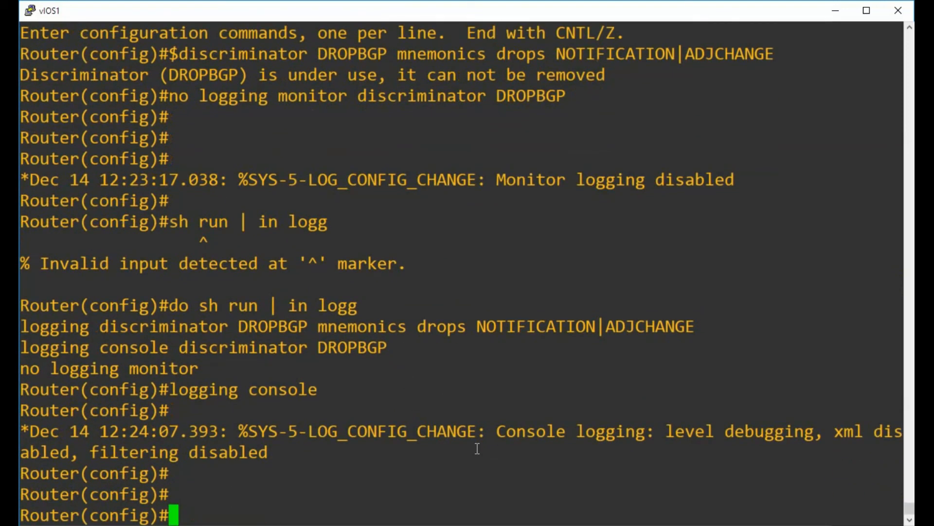
pyautogui.write('do sh run | in logg')
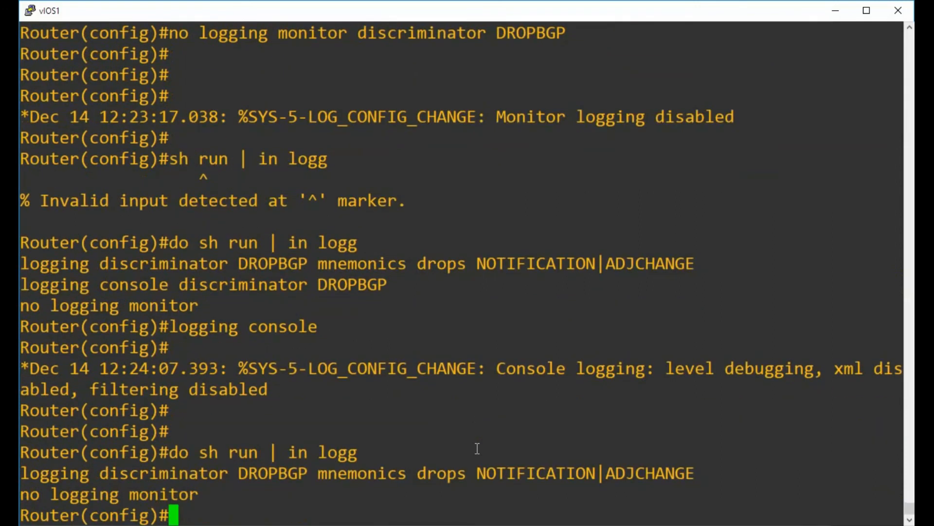
pyautogui.moveTo(23, 472)
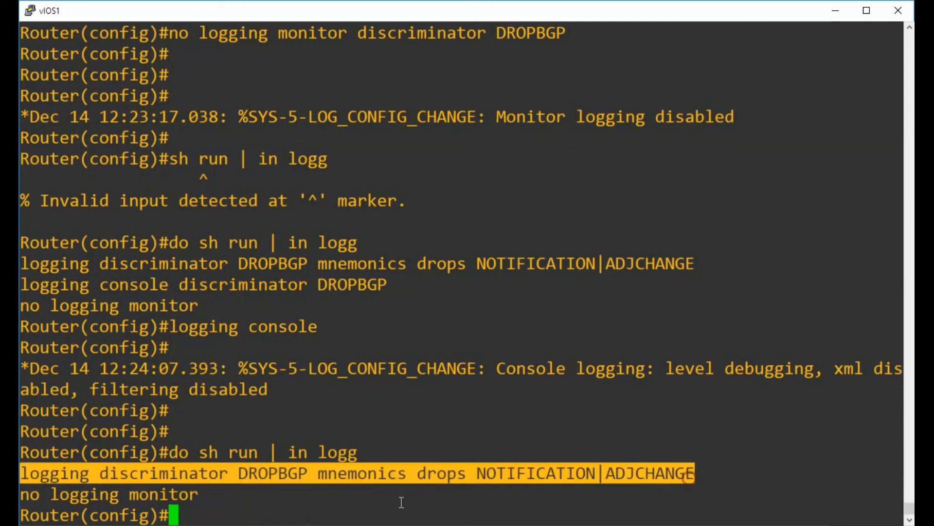
# Delete the DROPBGP discriminator and confirm only 'no logging monitor' remains.
pyautogui.write('no')
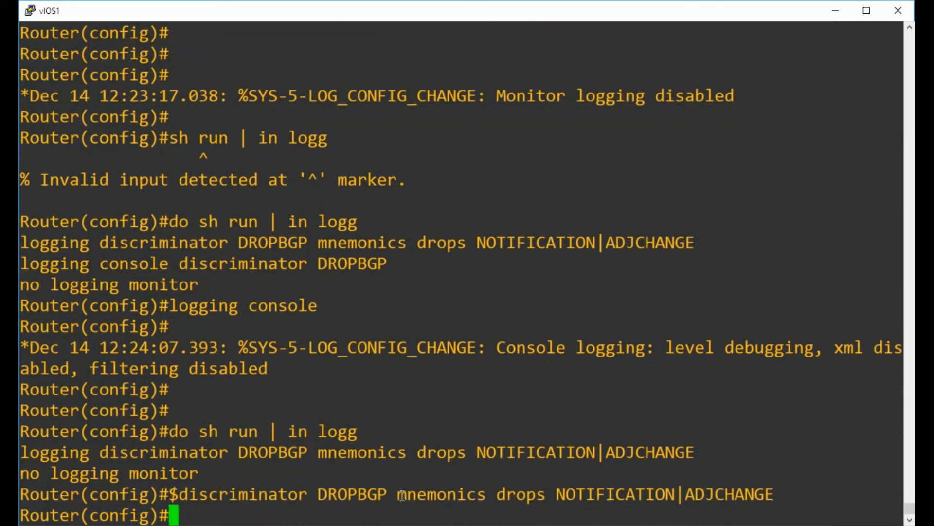
pyautogui.write('do sh run | in logg')
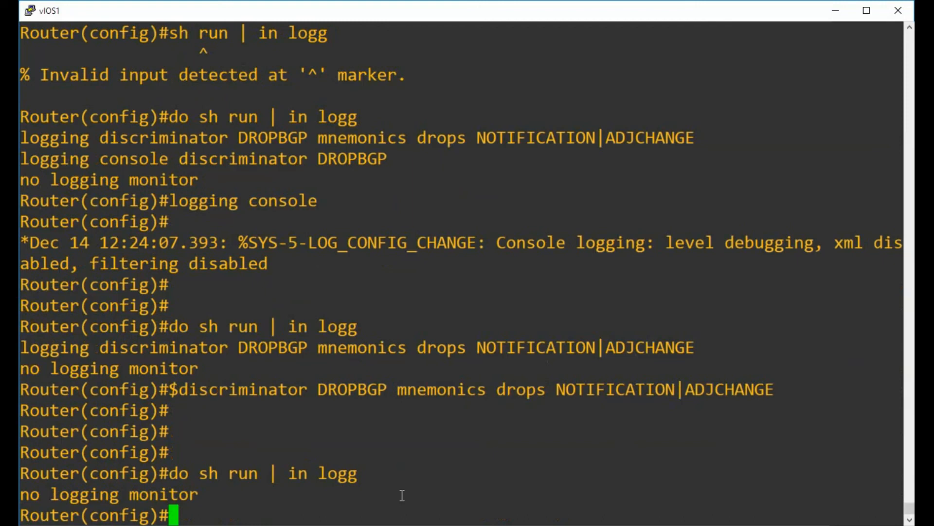
# Re-enable monitor logging, exit config mode, and confirm 'show logging' reports no discriminators.
pyautogui.write('logging monitor')
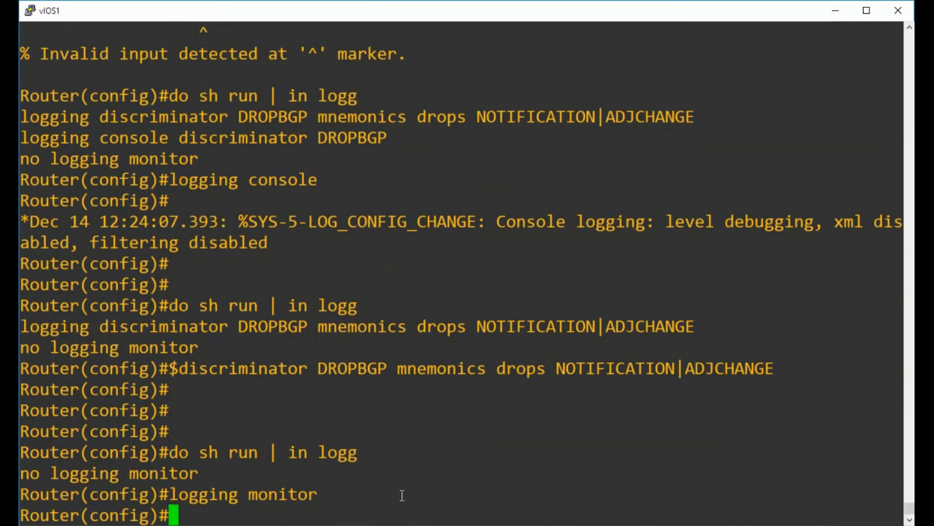
pyautogui.press('ctrl+z')
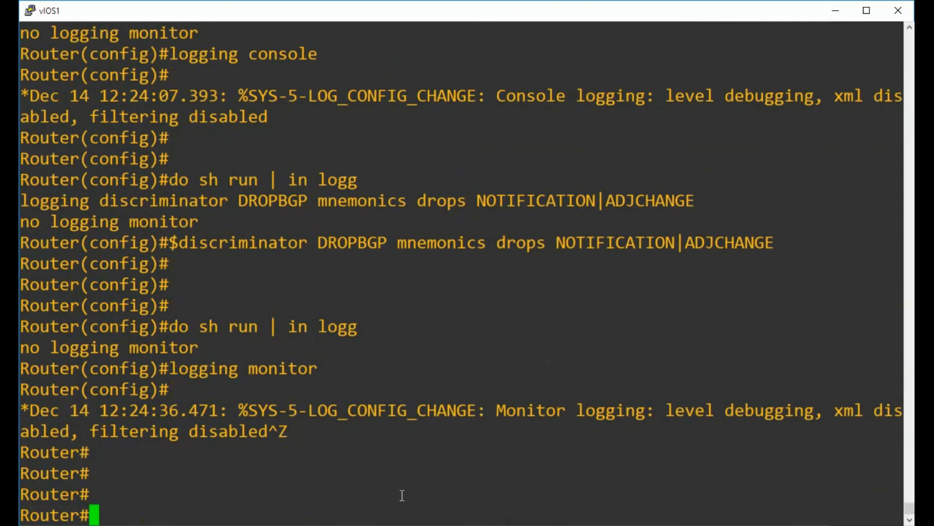
pyautogui.write('show logging')
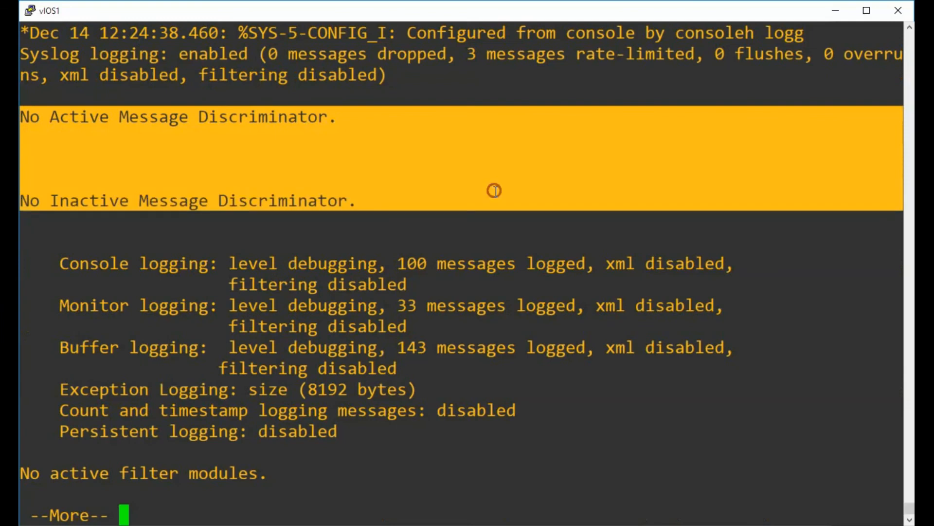
pyautogui.moveTo(60, 268)
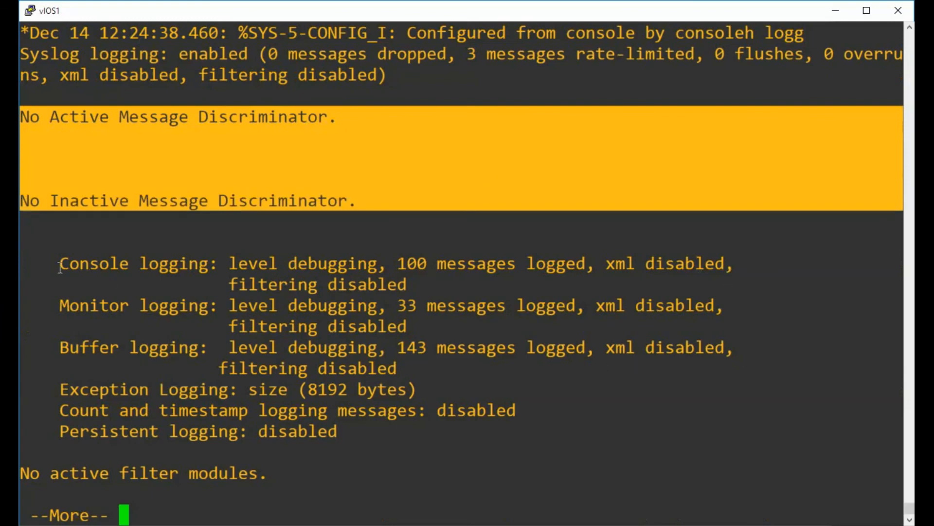